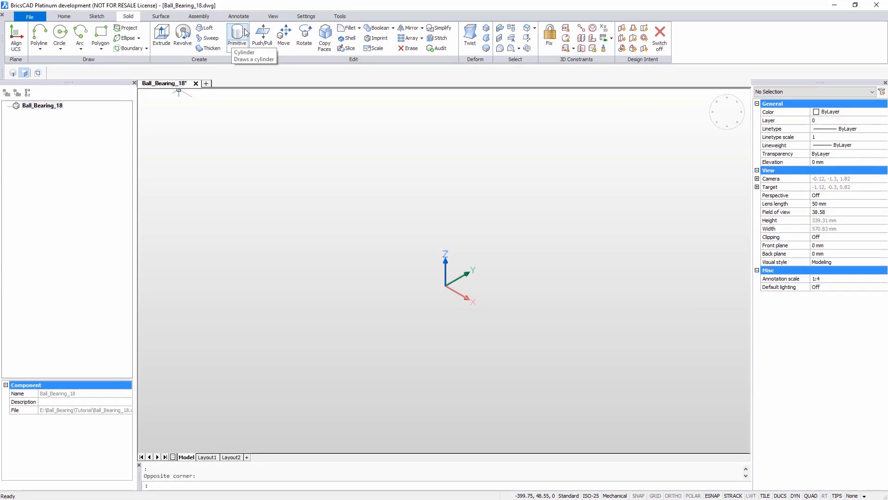
# Step: Create the cylinders and subtract them into the outer and inner bearing rings
pyautogui.click(237, 34)
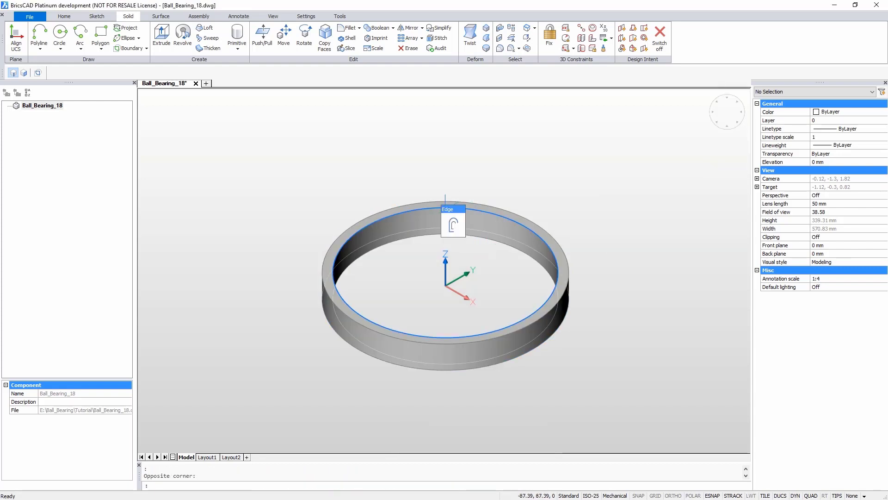
pyautogui.write('10')
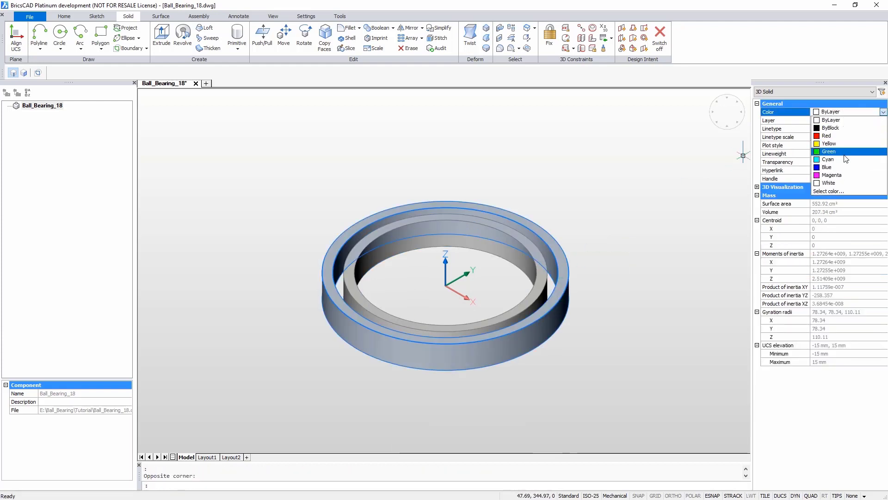
# Step: Colour the outer ring cyan and the inner ring green, then save the drawing
pyautogui.click(827, 159)
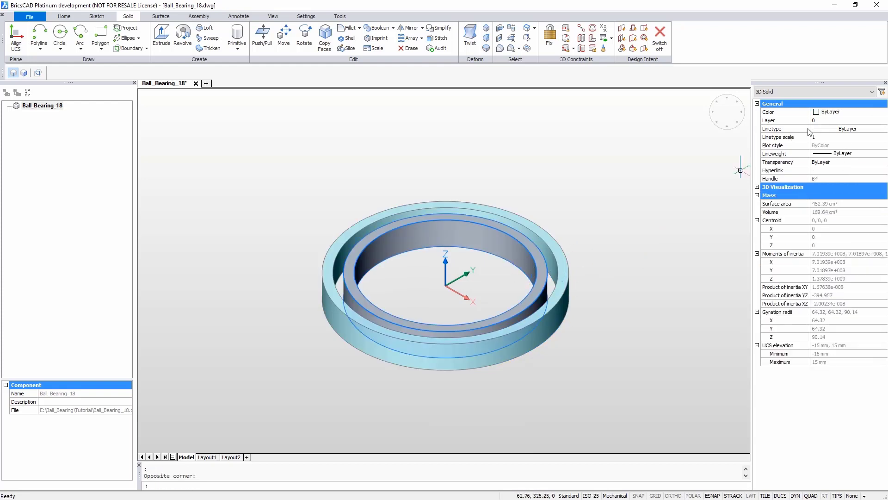
pyautogui.click(881, 112)
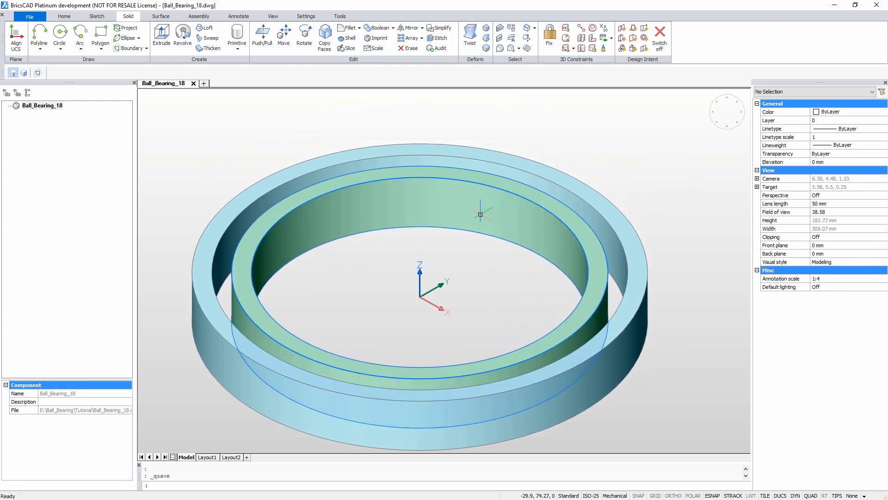
# Step: Add parameters Bore 170 mm, OutsideDiameter 230 mm and OverallWidth 30 mm
pyautogui.rightClick(41, 106)
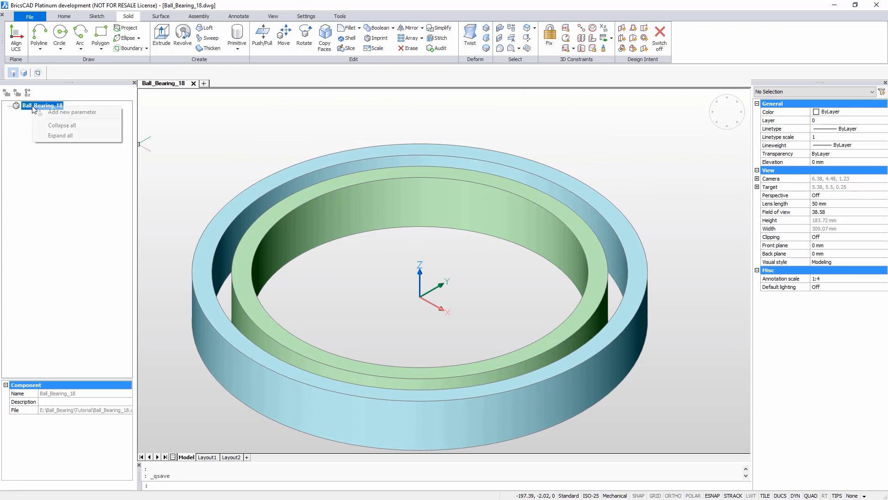
pyautogui.click(72, 112)
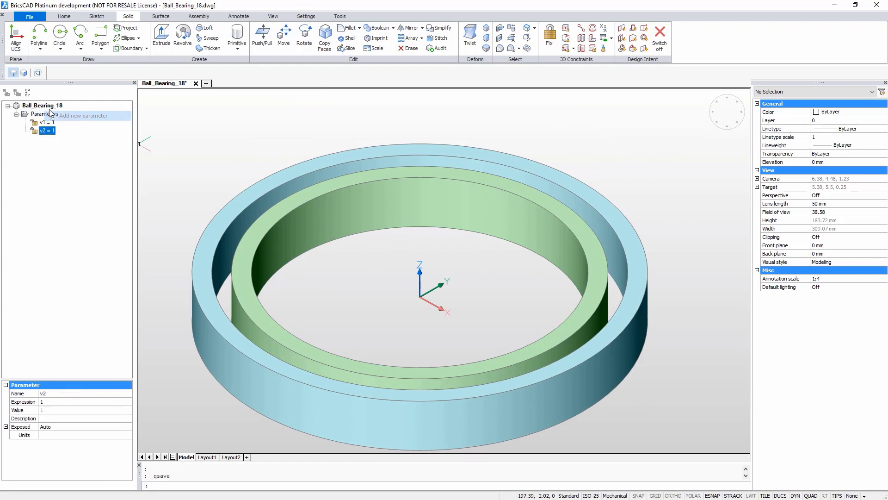
pyautogui.rightClick(42, 106)
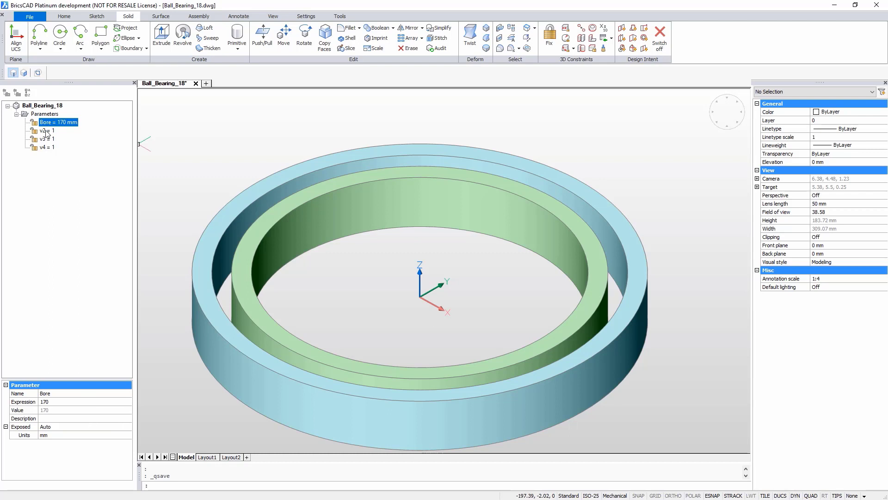
pyautogui.write('OutsideDiameter')
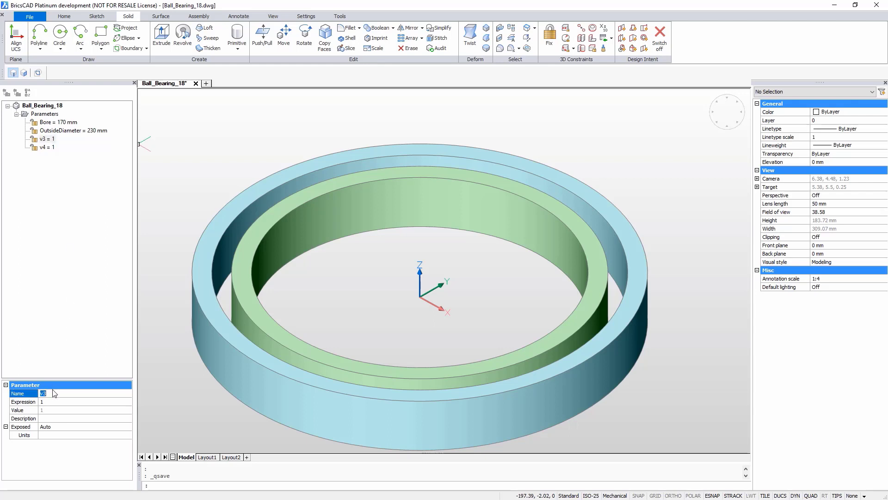
pyautogui.write('OverallWidth')
pyautogui.click(85, 402)
pyautogui.write('30')
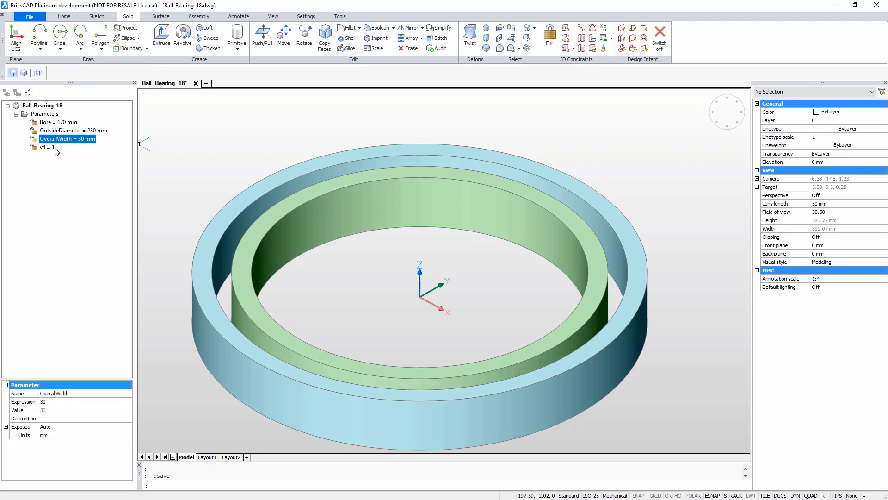
# Step: Add Cover = (OutsideDiameter-Bore)/6 with millimetre units
pyautogui.write('(OutsideDiameter-Bore)/6')
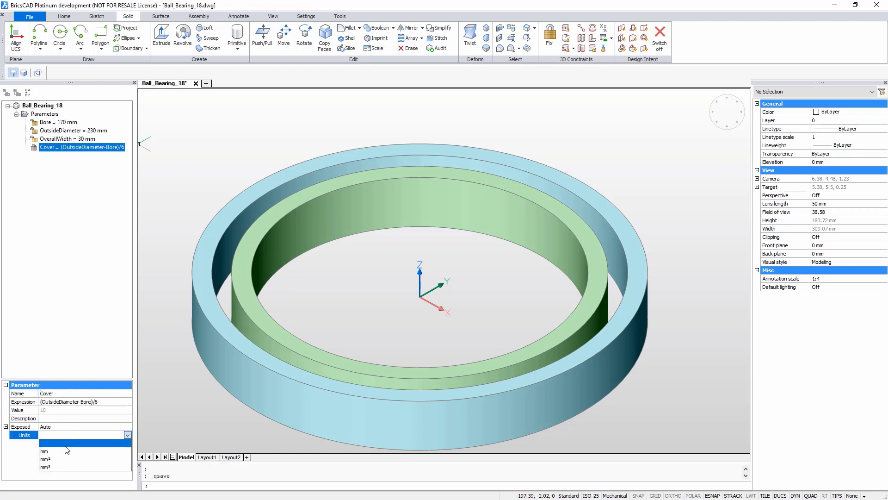
pyautogui.click(44, 451)
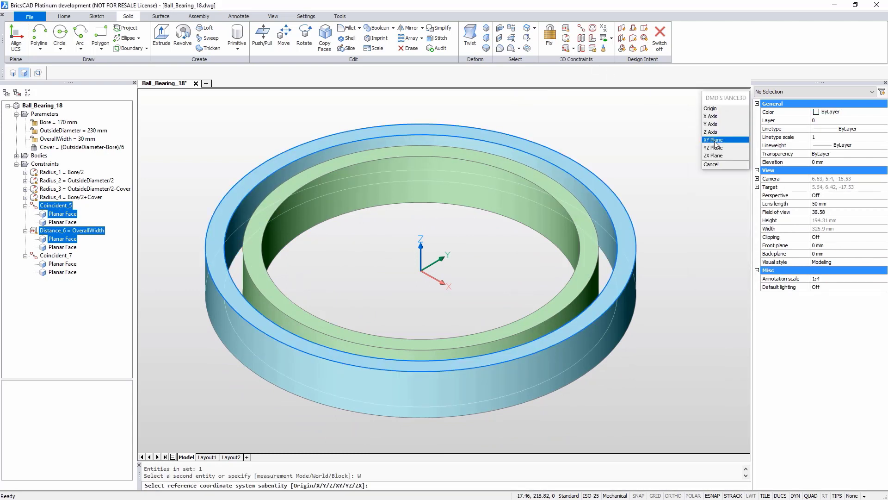
# Step: Add a distance constraint from the XY plane equal to OverallWidth/2
pyautogui.click(716, 140)
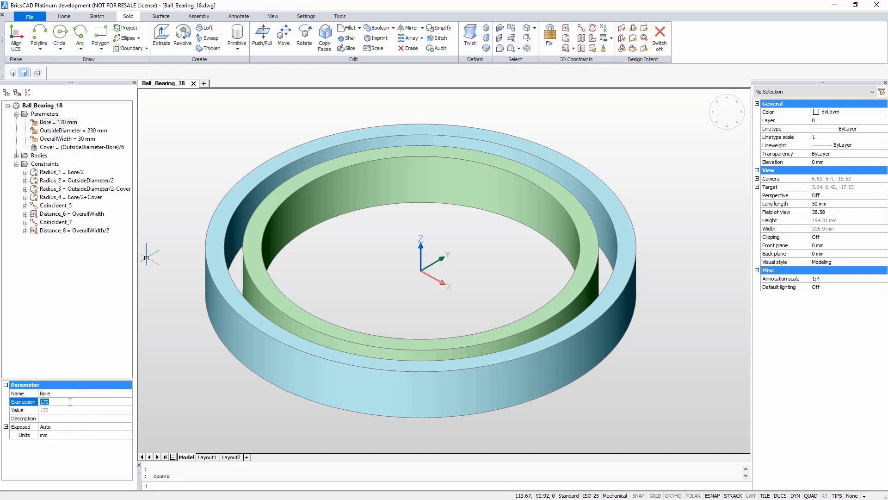
pyautogui.write('150')
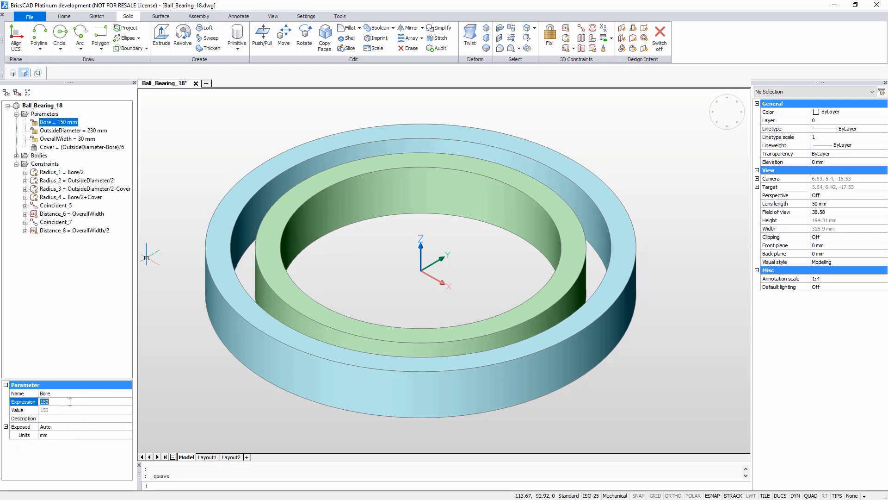
pyautogui.write('170')
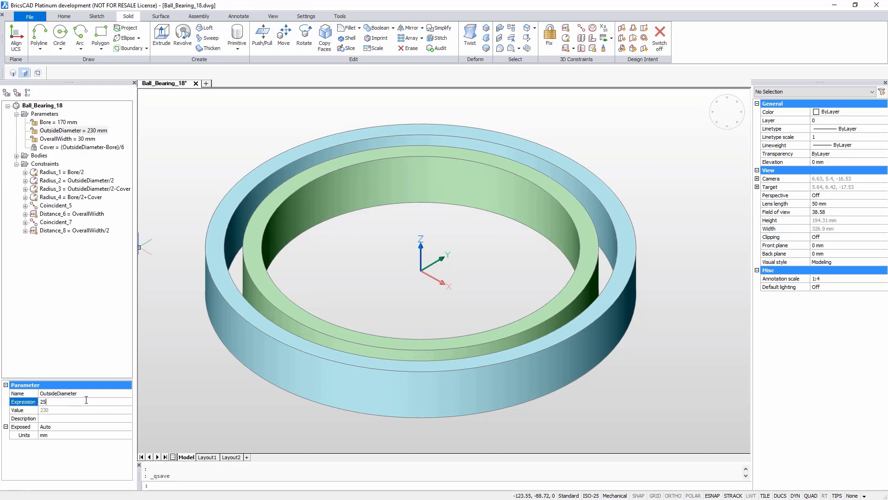
pyautogui.write('250')
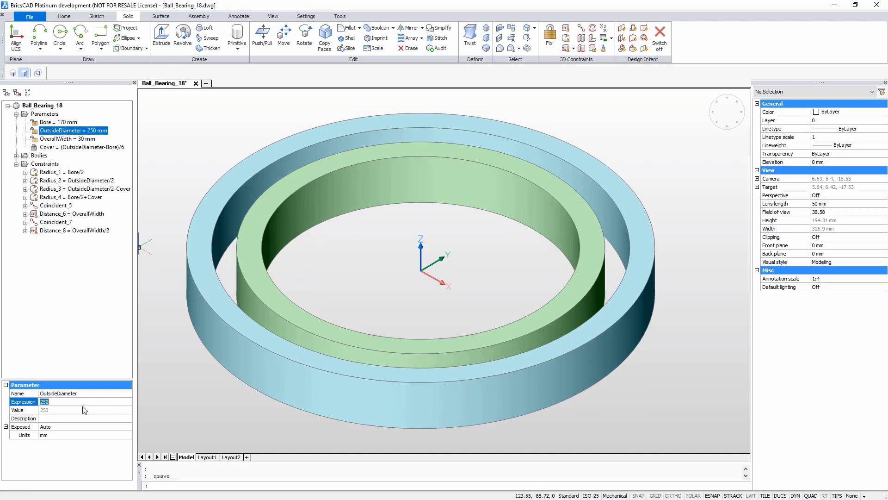
pyautogui.write('230')
pyautogui.write('20')
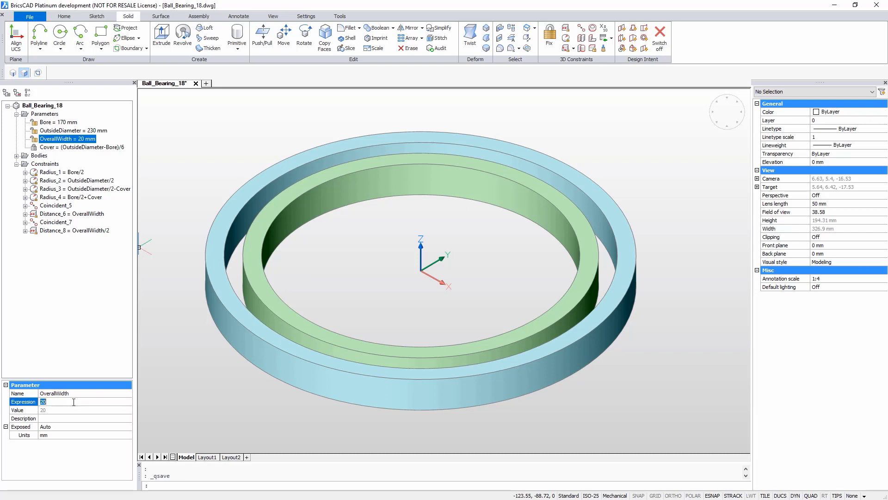
pyautogui.write('30')
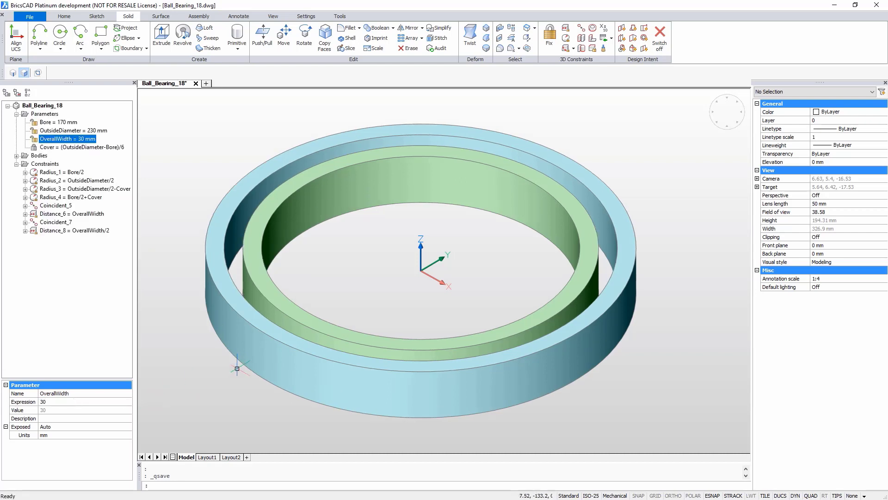
pyautogui.click(727, 112)
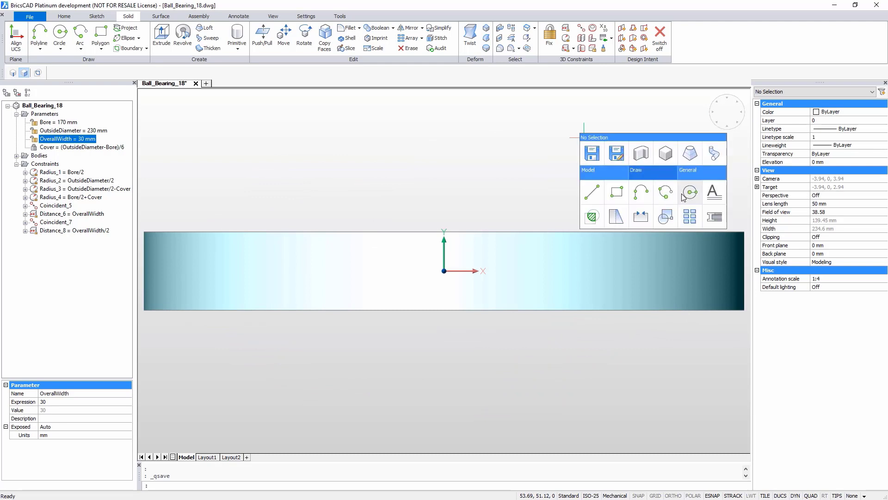
# Step: Draw a radius-10 circle at 0,100,0 and revolve it into a torus between the rings
pyautogui.click(688, 193)
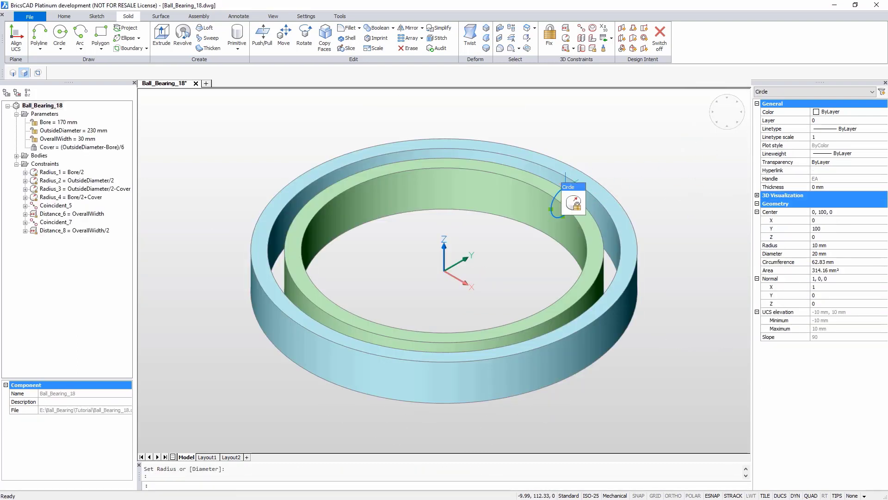
pyautogui.rightClick(566, 203)
pyautogui.write('64')
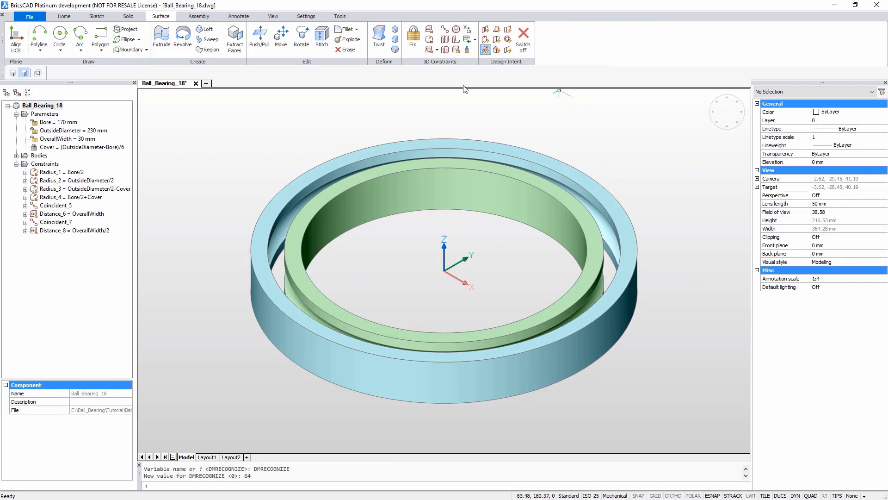
# Step: Add a BallDiameter = 20 mm parameter to the bearing
pyautogui.click(43, 106)
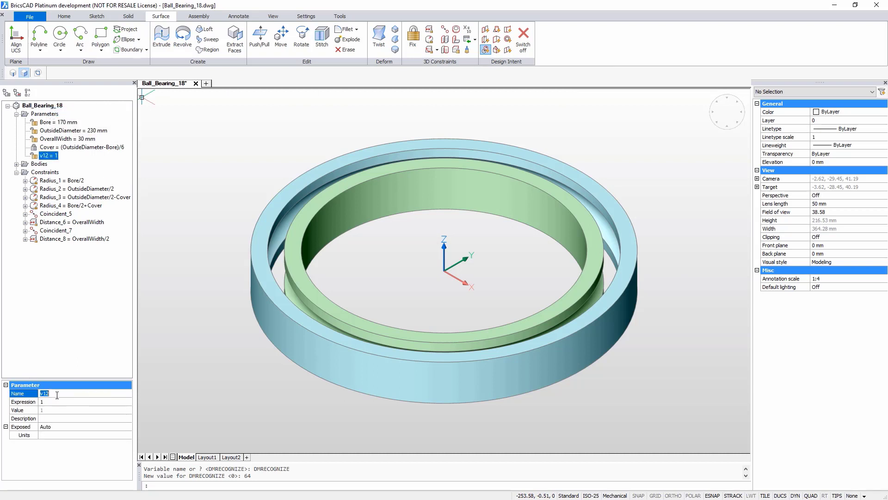
pyautogui.write('BallDiameter')
pyautogui.click(85, 402)
pyautogui.write('20')
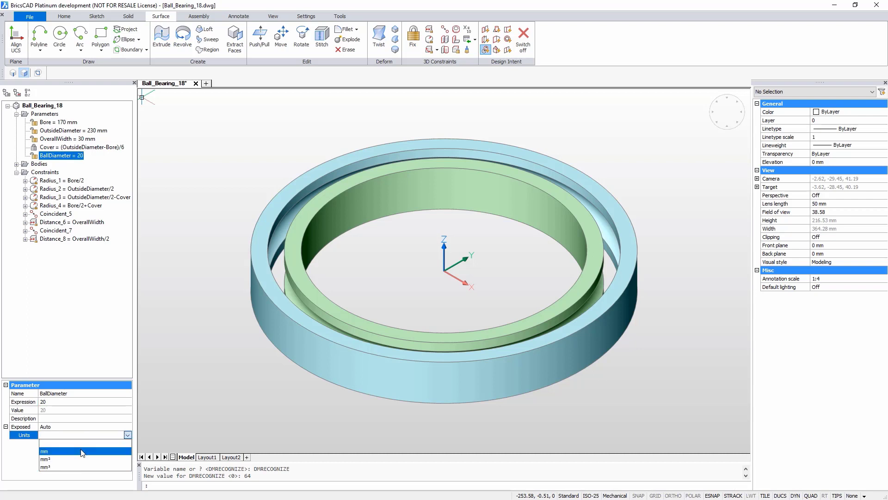
pyautogui.click(43, 451)
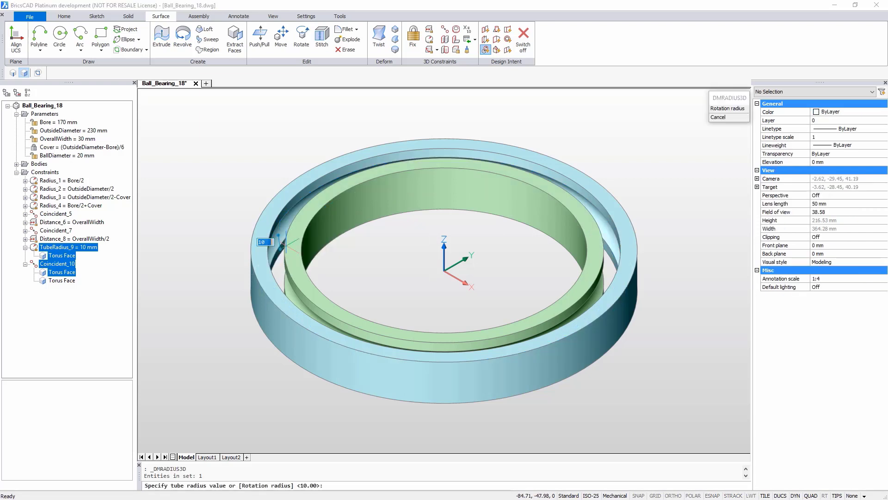
# Step: Set the torus tube radius expression to BallDiameter/2
pyautogui.write('R')
pyautogui.write('BallDiameter/2')
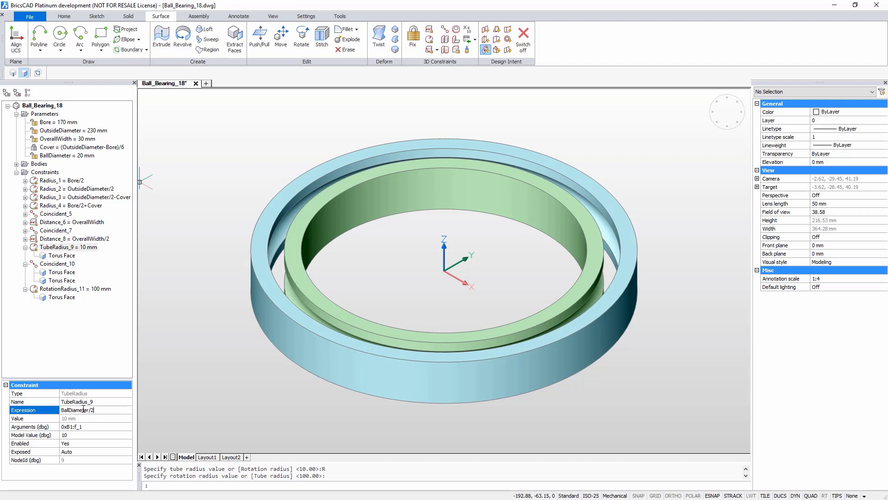
pyautogui.click(68, 247)
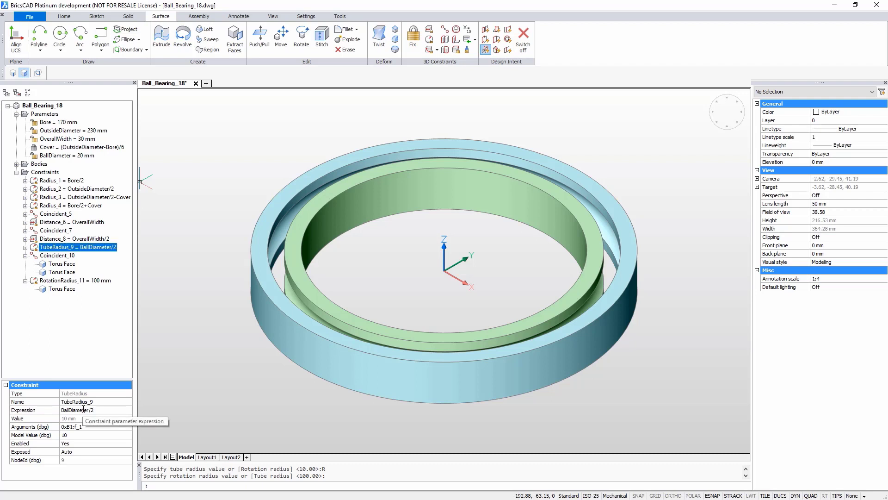
# Step: Set the rotation radius expression to (Bore+OutsideDiameter)/4
pyautogui.click(74, 279)
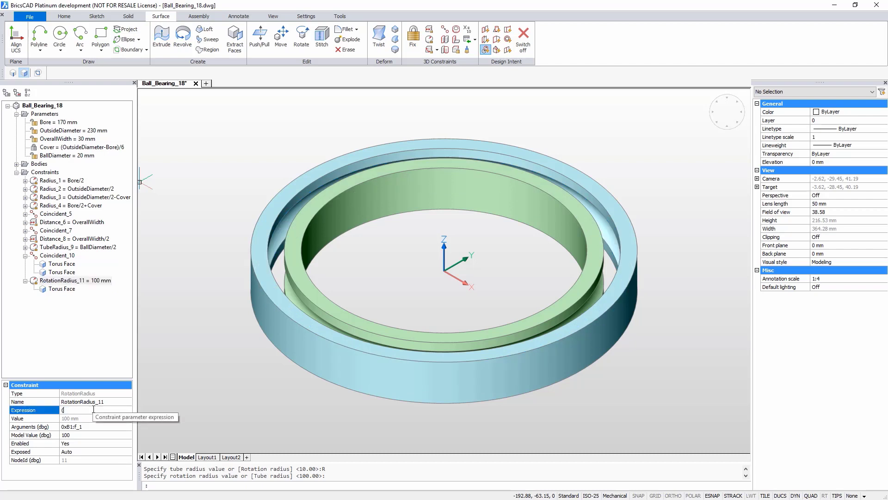
pyautogui.write('(Bore +')
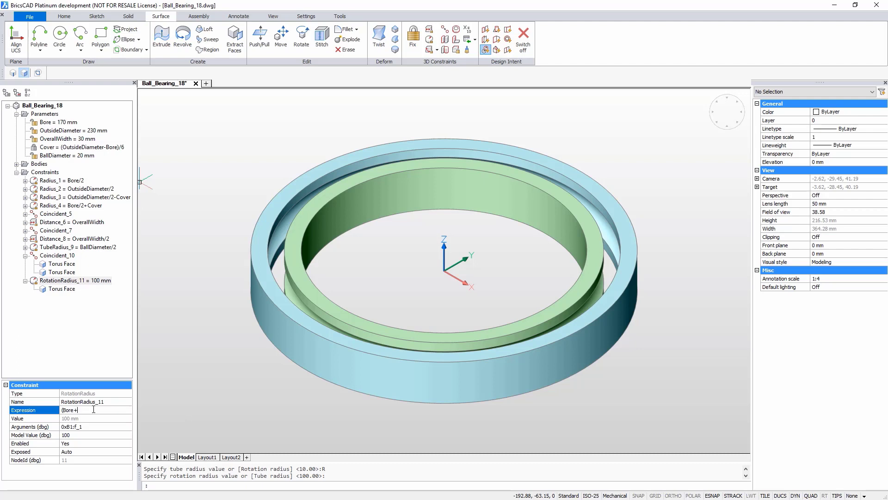
pyautogui.write('Outside')
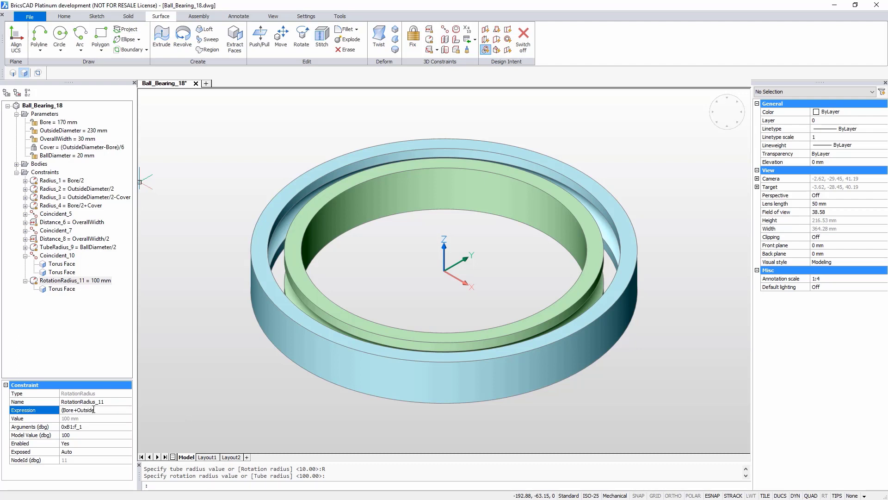
pyautogui.write('Diameter')
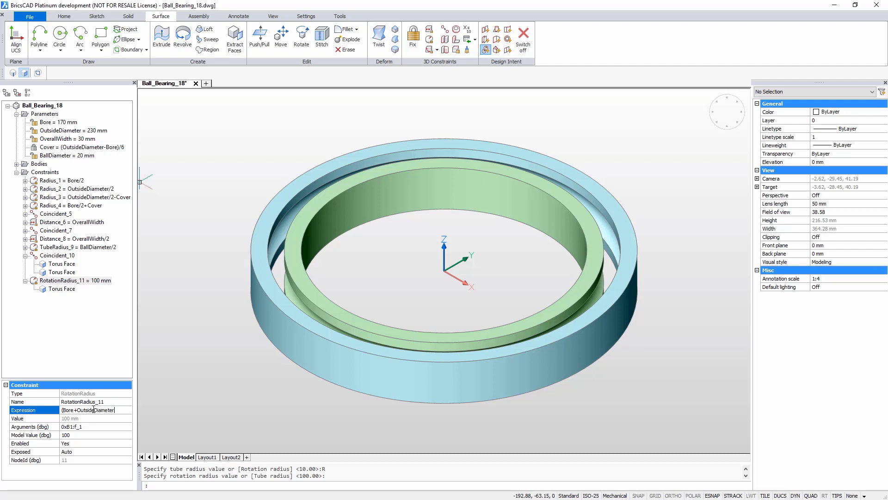
pyautogui.write('/4')
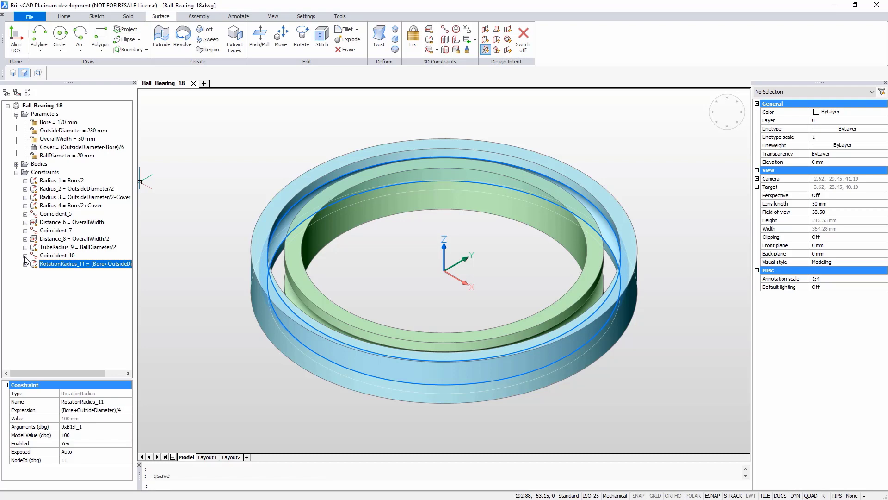
pyautogui.moveTo(74, 210)
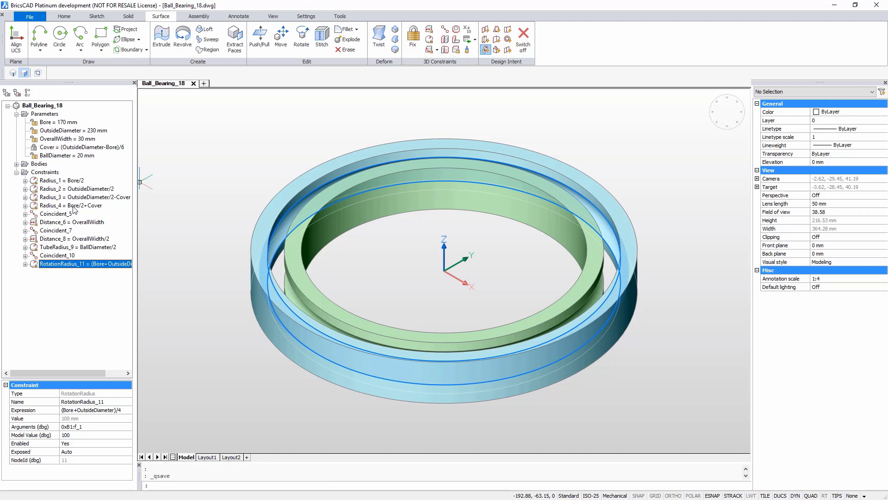
pyautogui.click(58, 122)
pyautogui.write('150')
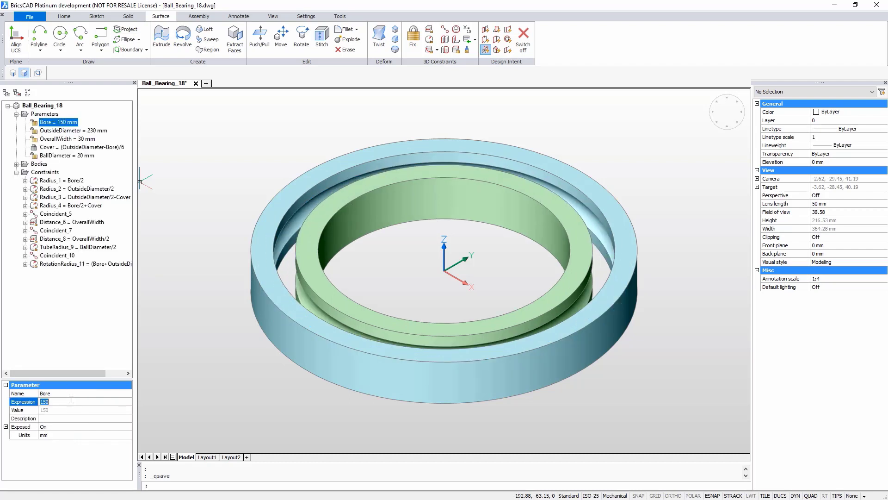
pyautogui.write('170')
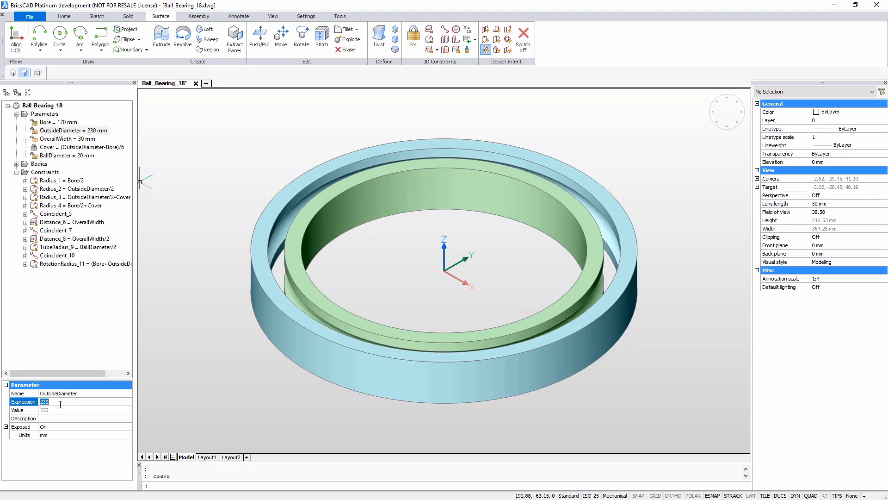
pyautogui.write('250')
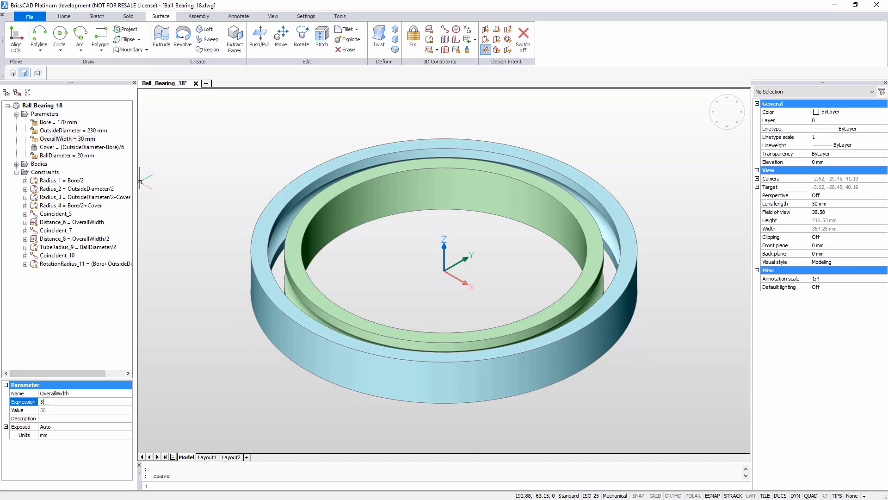
pyautogui.write('50')
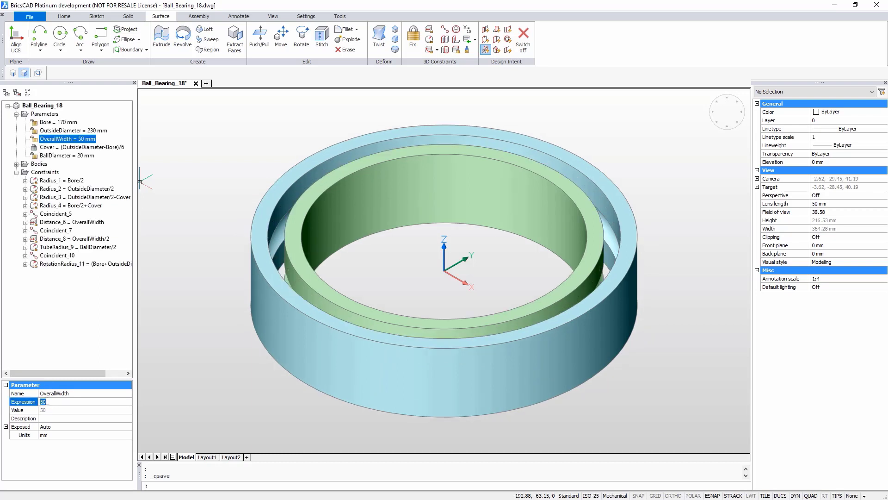
pyautogui.write('30')
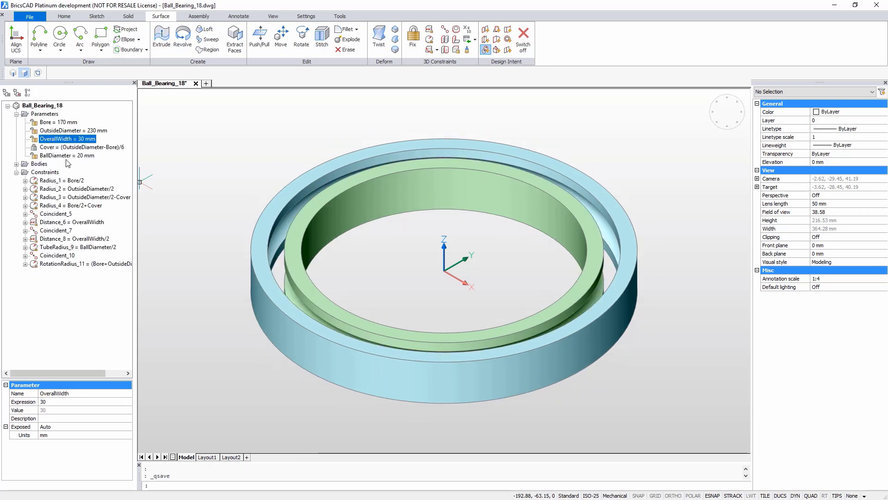
pyautogui.write('15')
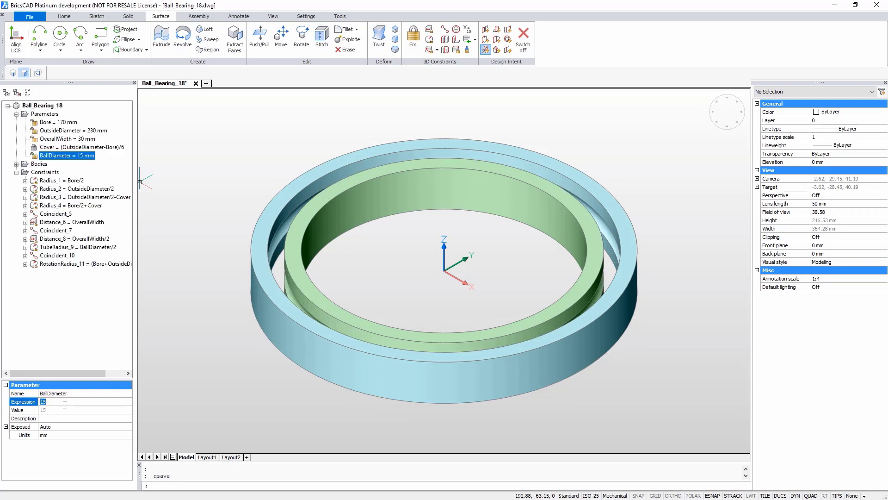
pyautogui.write('20')
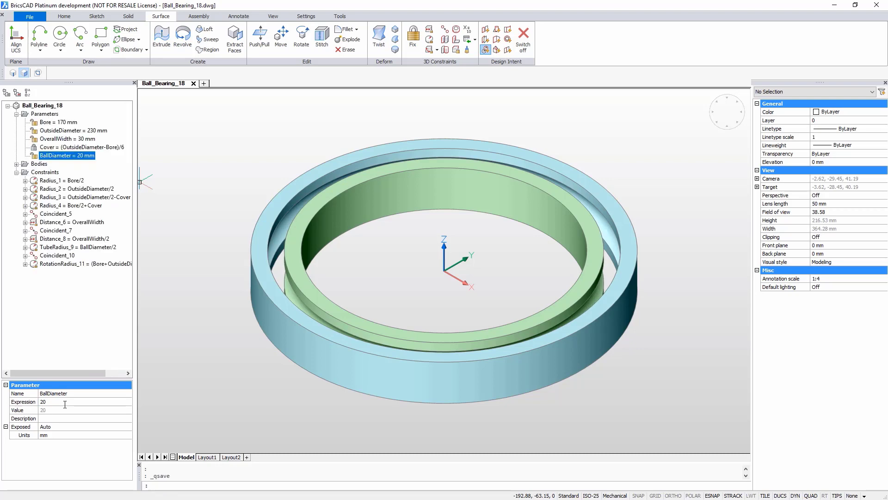
# Step: Create a 10 mm sphere centred at 100,0,0 in the groove and colour it red
pyautogui.click(129, 15)
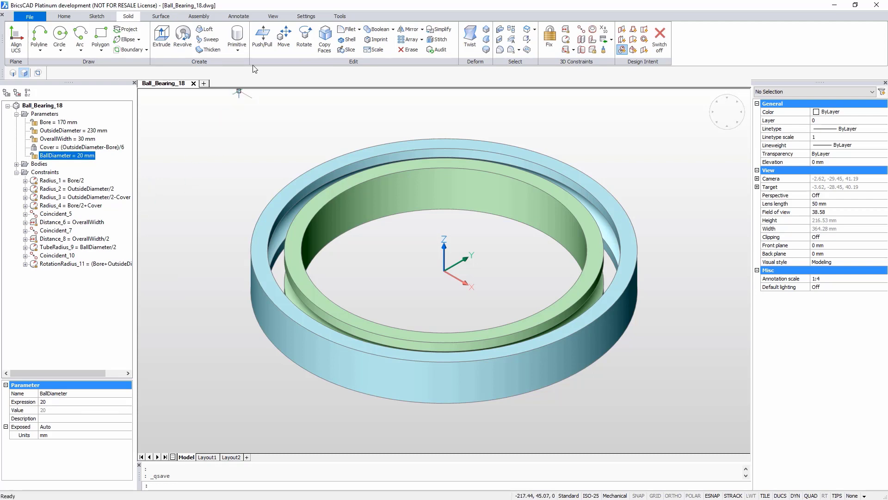
pyautogui.click(236, 39)
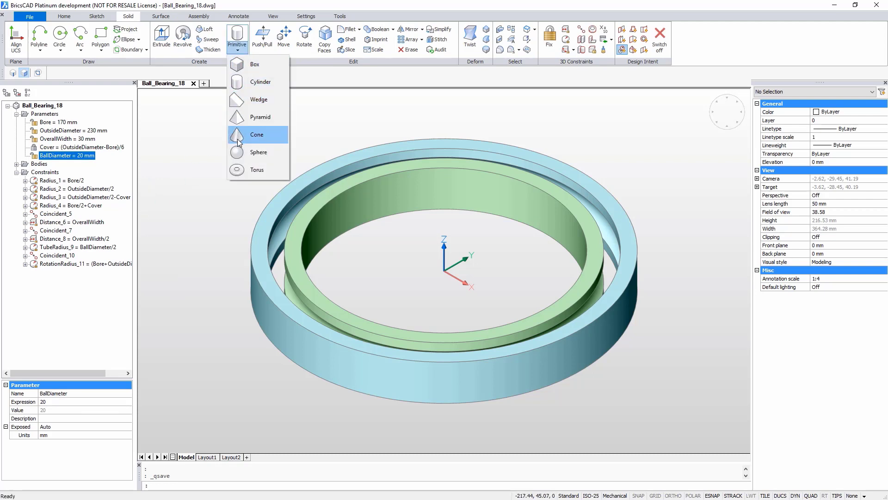
pyautogui.click(259, 152)
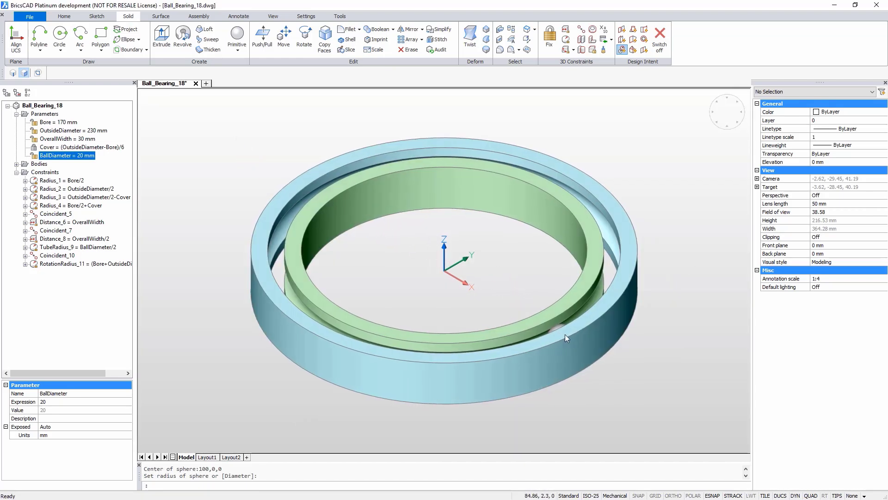
pyautogui.moveTo(566, 339); pyautogui.dragTo(552, 377)
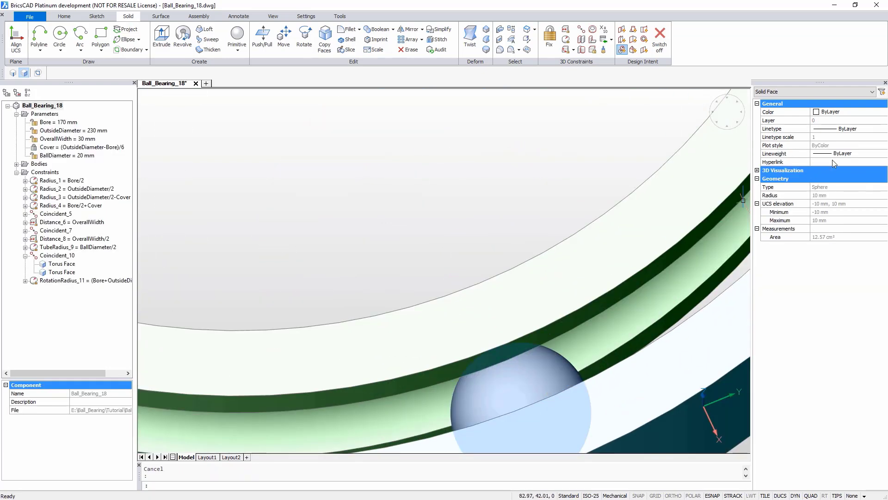
pyautogui.click(882, 112)
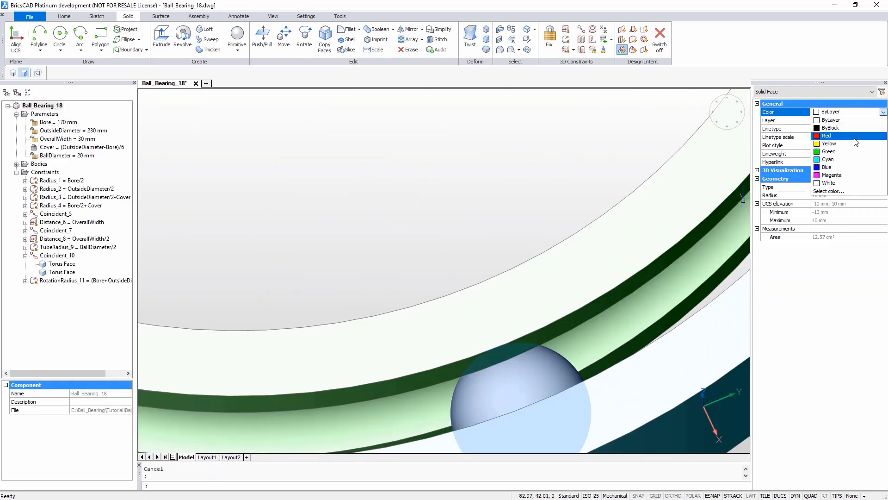
pyautogui.click(826, 135)
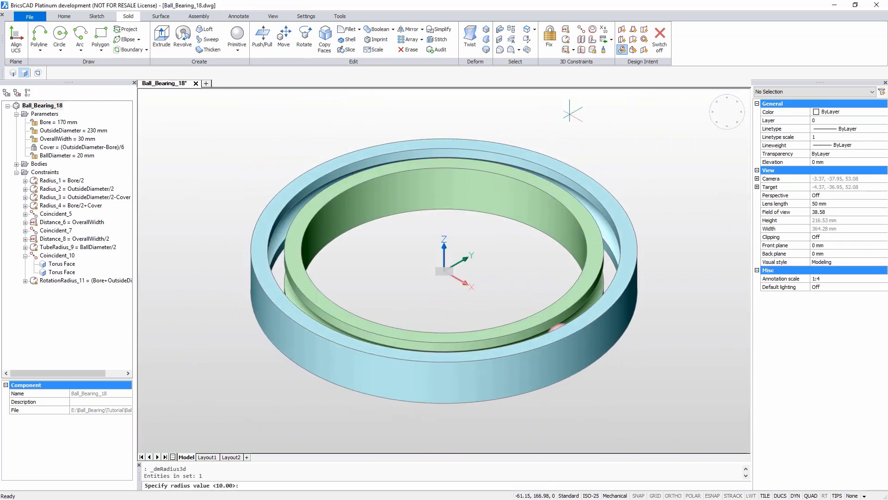
# Step: Polar-array the ball about 0,0,0 and constrain its radius as BallDiameter/2
pyautogui.click(96, 15)
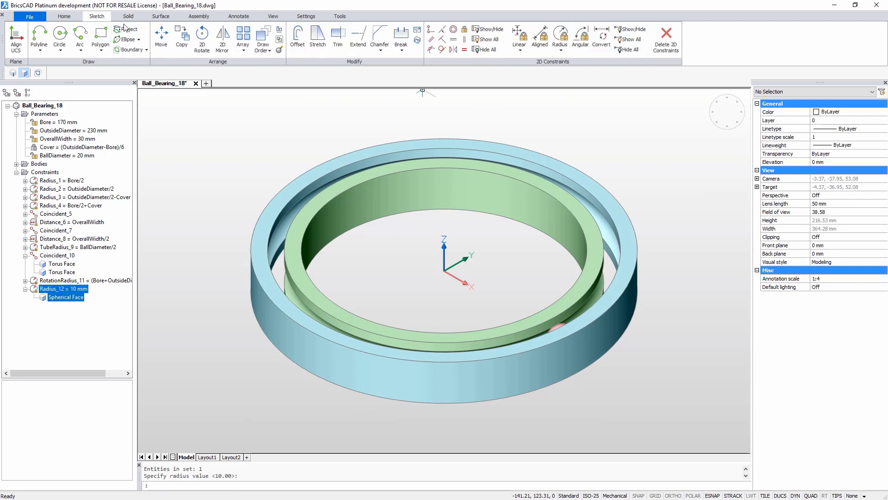
pyautogui.click(243, 45)
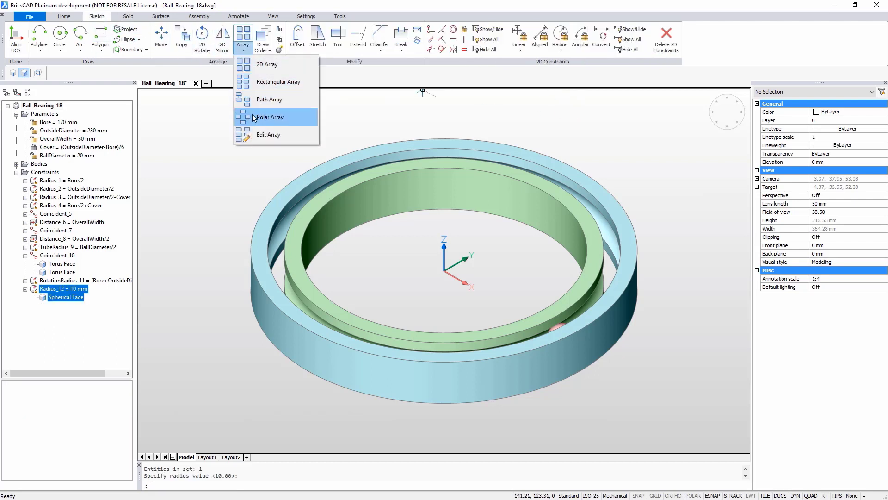
pyautogui.click(270, 117)
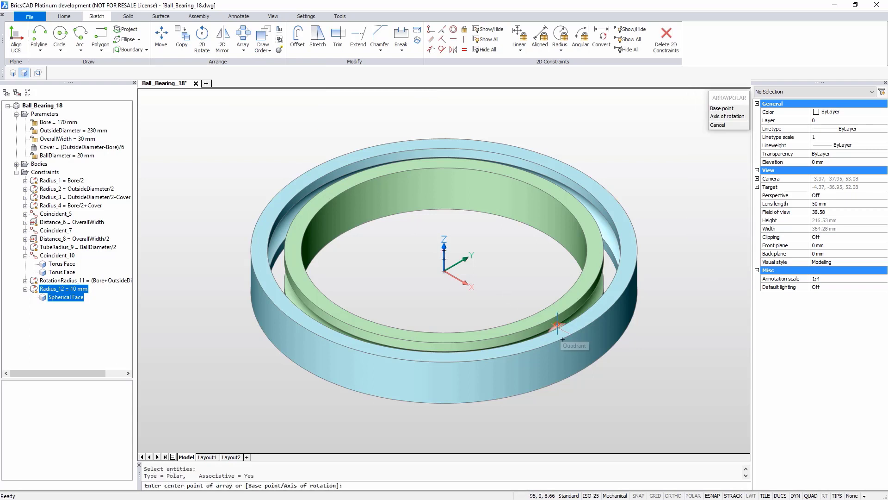
pyautogui.write('0')
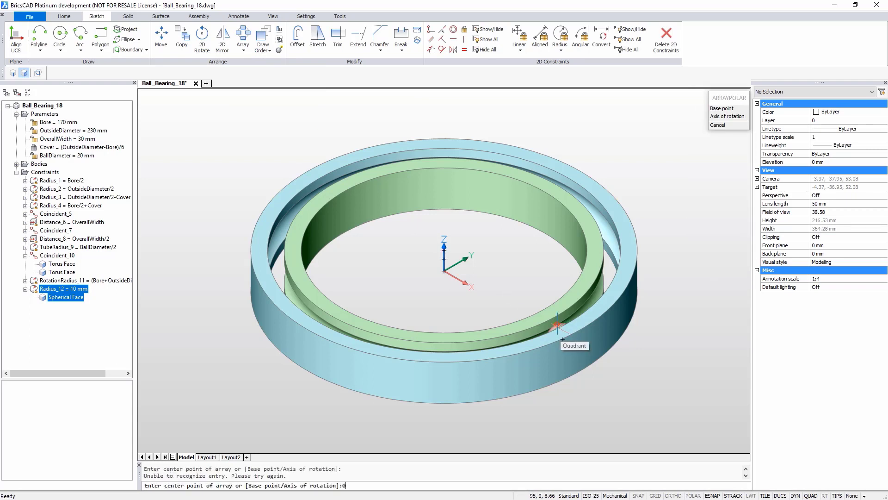
pyautogui.write(',0,')
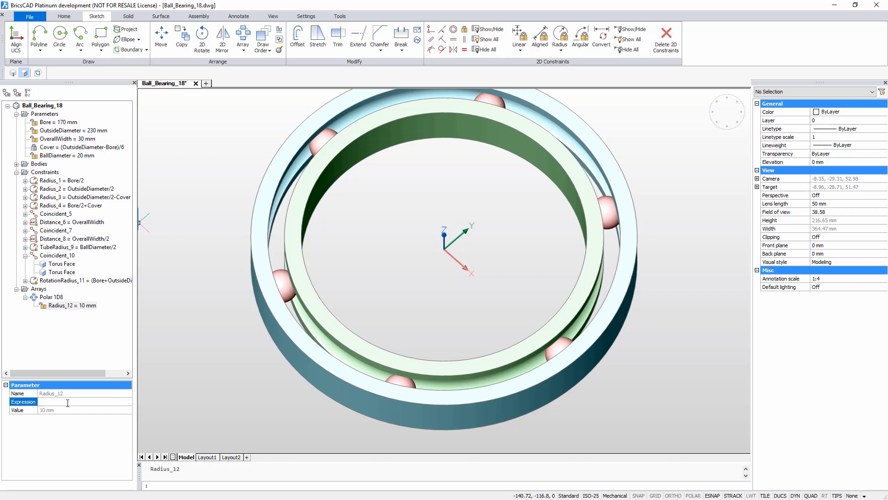
pyautogui.write('BallDiameter/2')
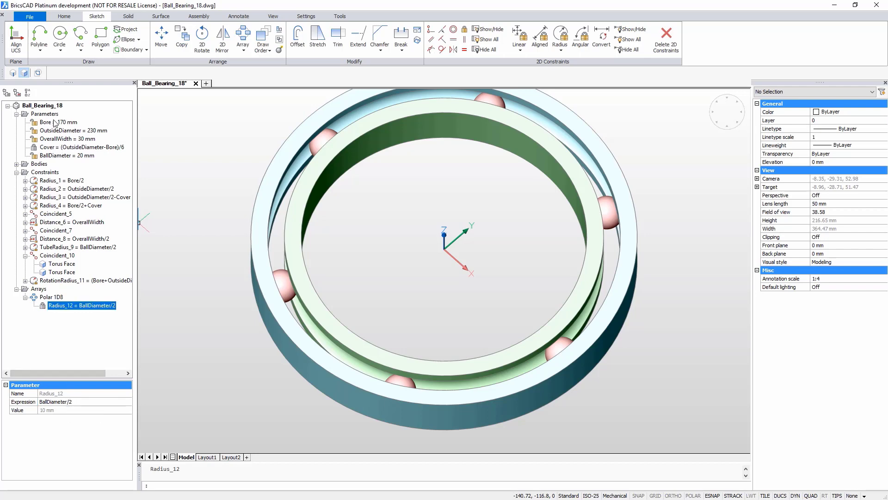
# Step: Add a NumberOfBalls = 6 parameter and select the polar array of balls
pyautogui.rightClick(44, 113)
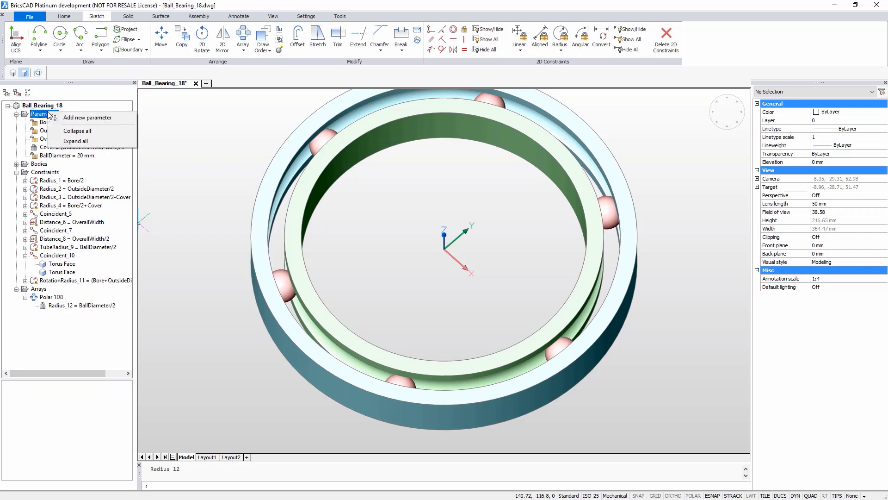
pyautogui.click(87, 118)
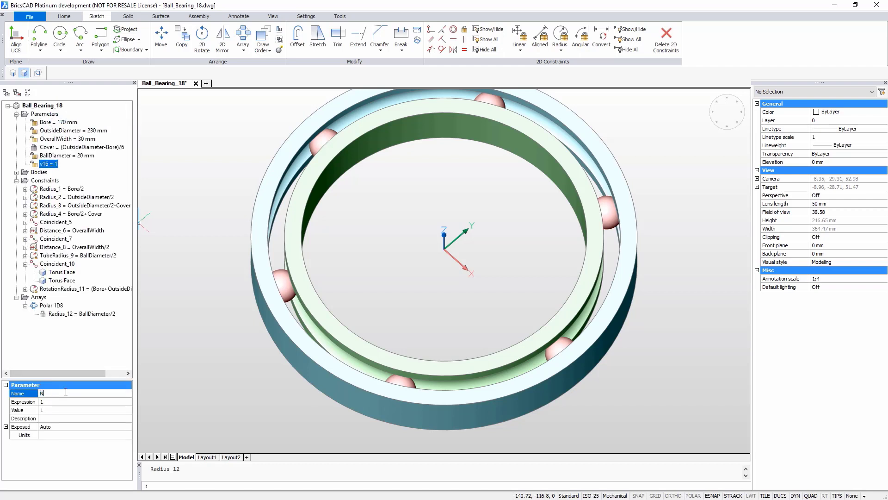
pyautogui.write('NumberOfBalls')
pyautogui.click(85, 401)
pyautogui.write('6')
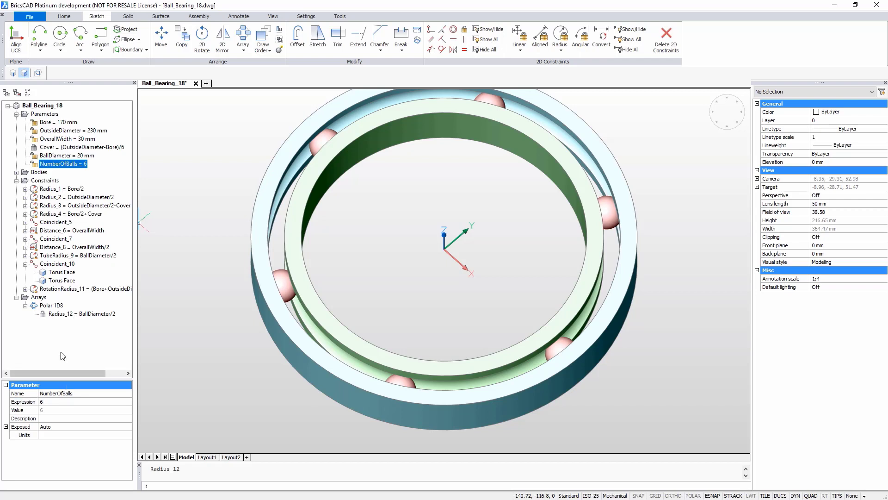
pyautogui.doubleClick(56, 394)
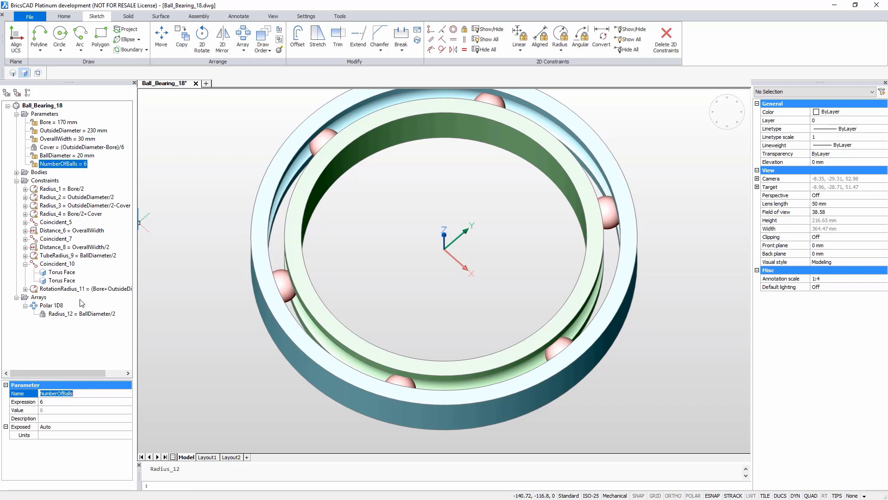
pyautogui.click(52, 304)
pyautogui.write('3')
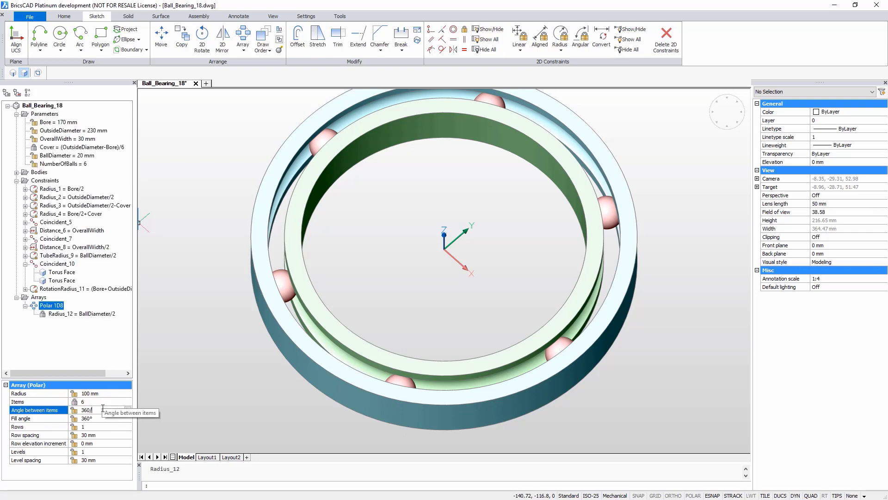
# Step: Set the polar array angle between items to 60° and start a (Bore+ radius expression
pyautogui.write('60')
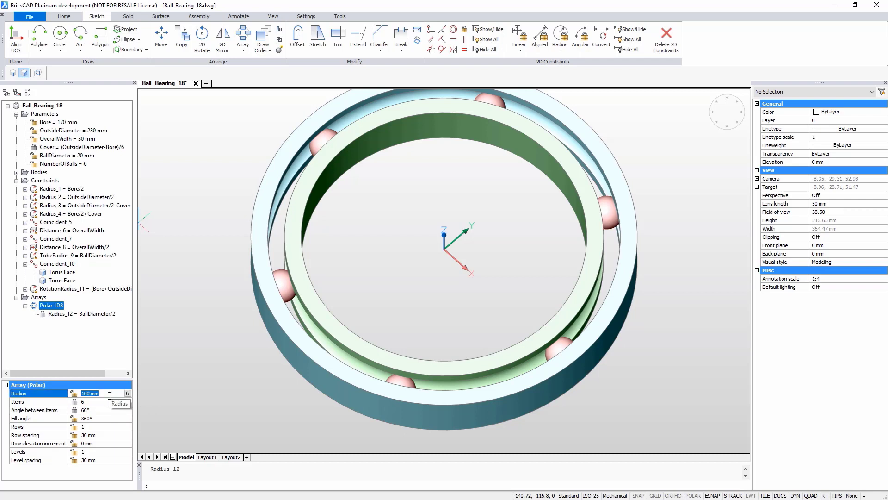
pyautogui.write('(Bore')
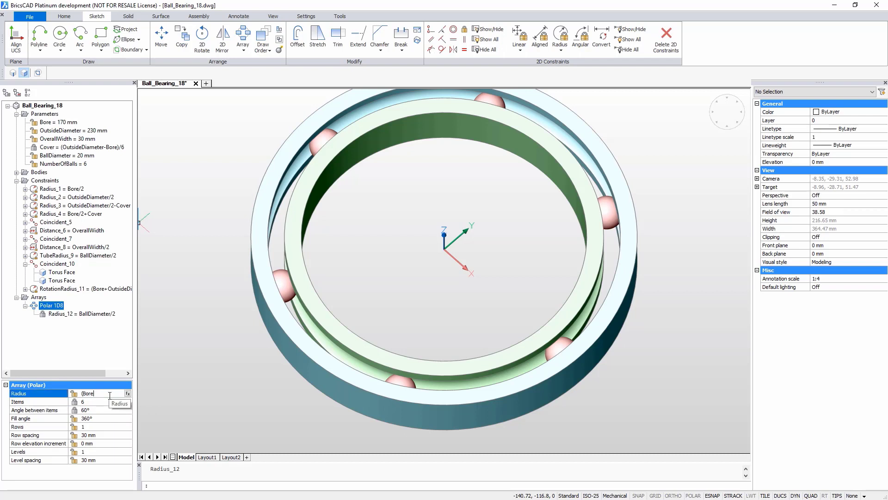
pyautogui.write('+')
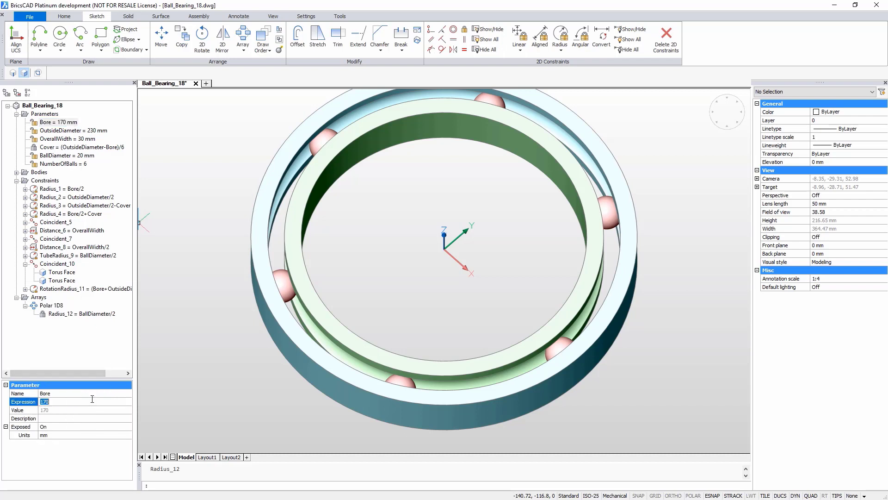
# Step: Trial Bore 150 then restore 170, and OutsideDiameter 250 then restore 230 mm
pyautogui.write('150')
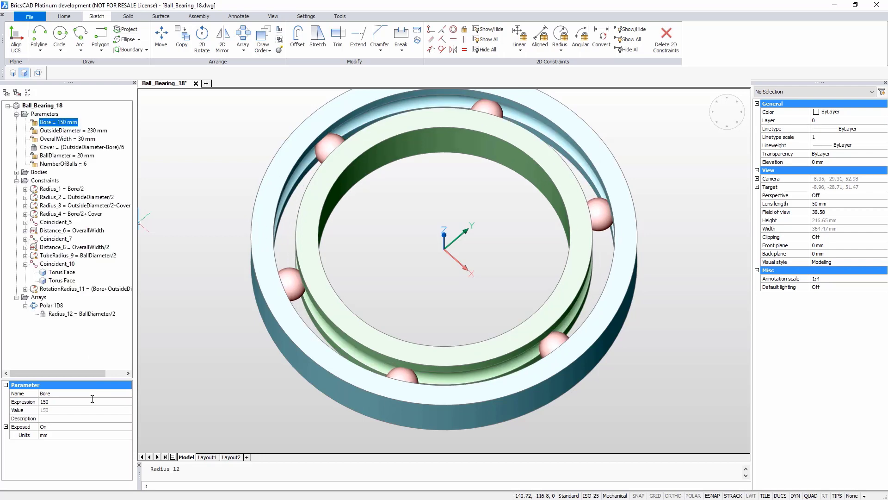
pyautogui.write('170')
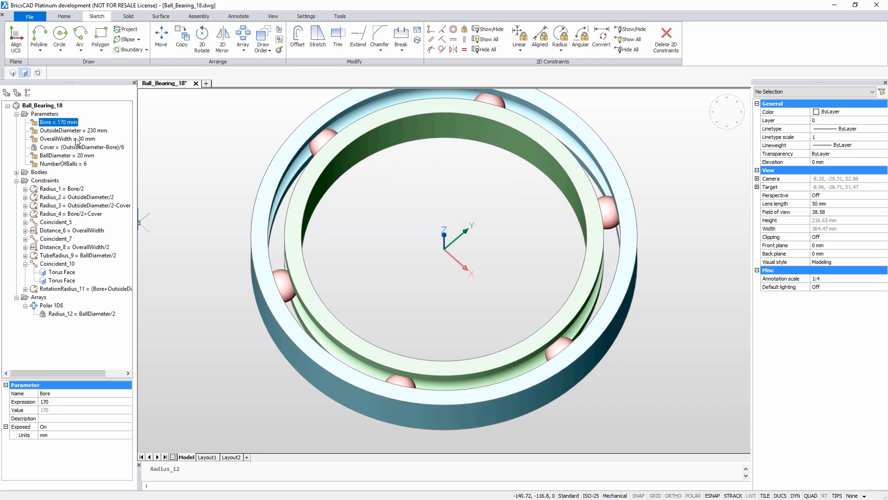
pyautogui.click(72, 130)
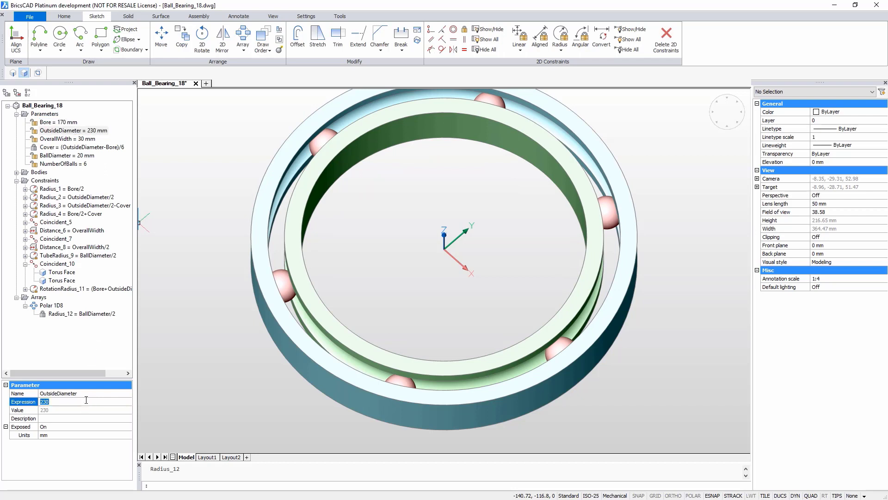
pyautogui.write('250')
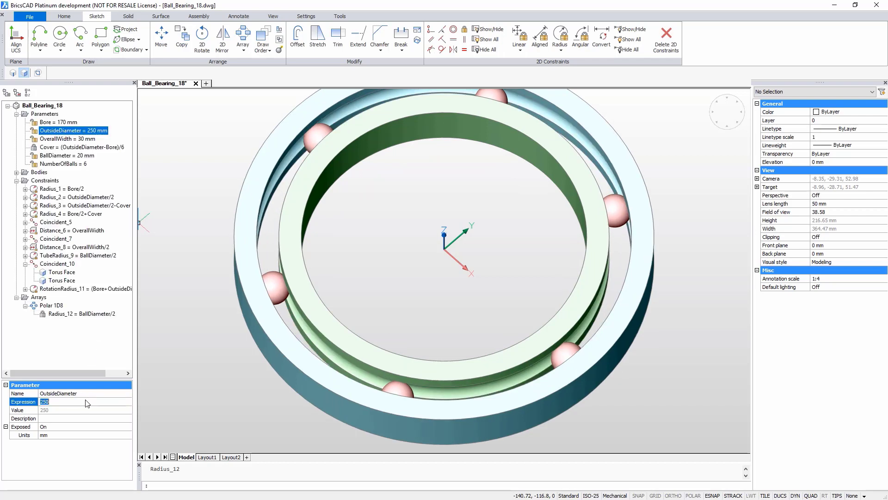
pyautogui.write('230')
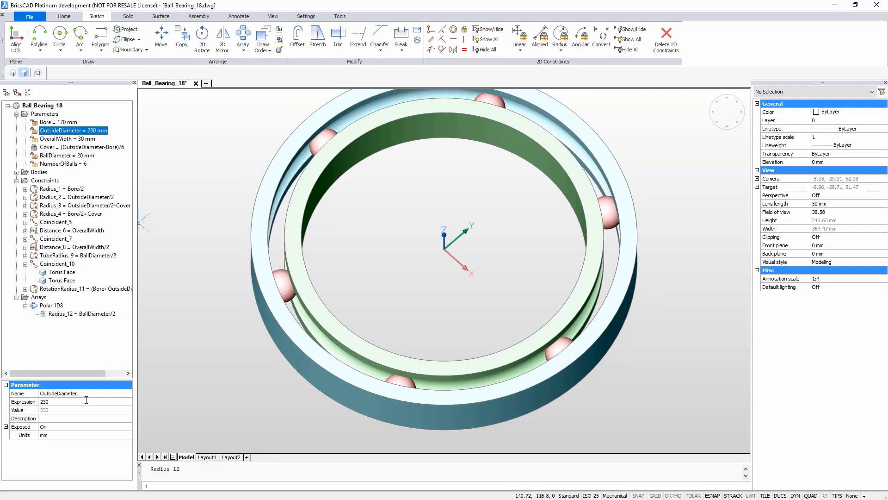
# Step: Trial OverallWidth 50 then restore 30, set BallDiameter 20 and NumberOfBalls 7
pyautogui.click(66, 138)
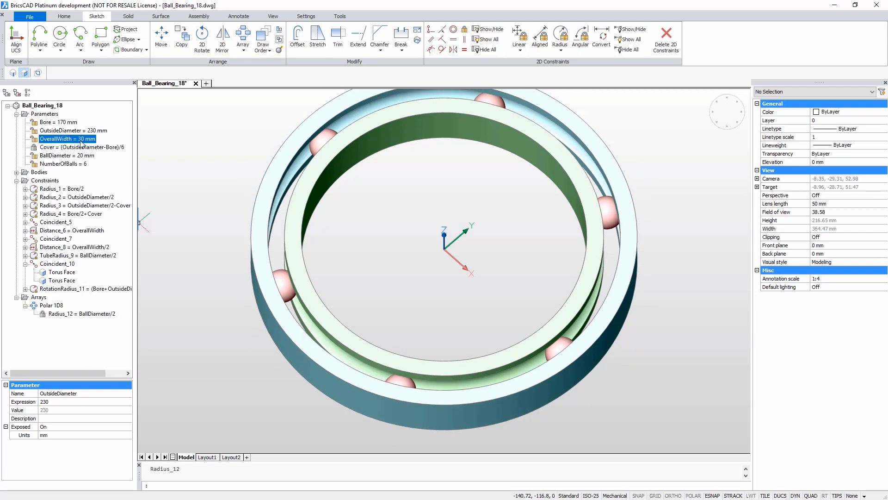
pyautogui.write('50')
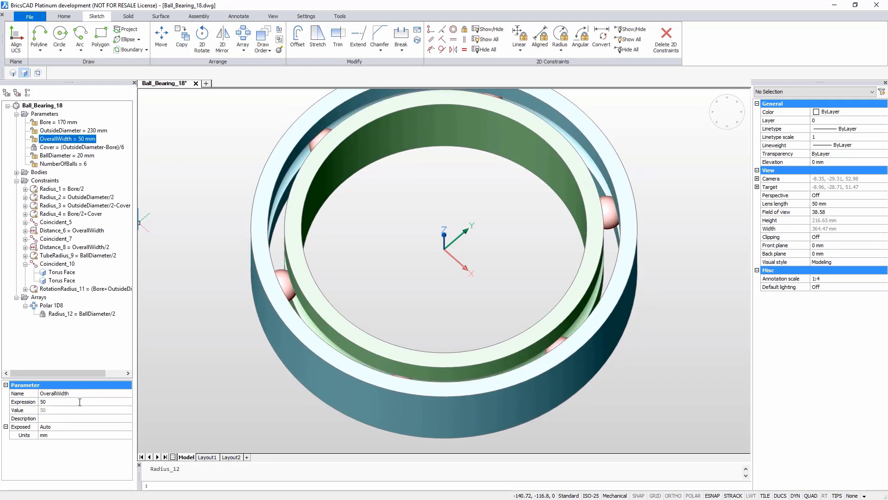
pyautogui.write('30')
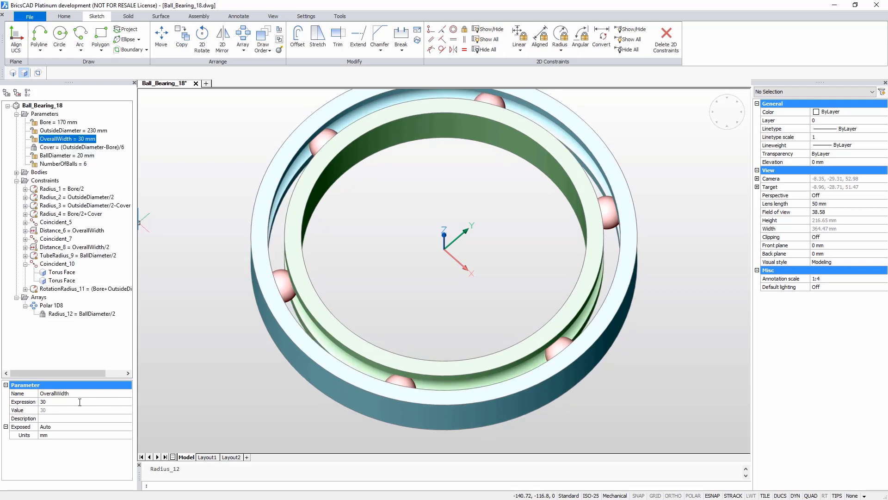
pyautogui.click(68, 155)
pyautogui.write('15')
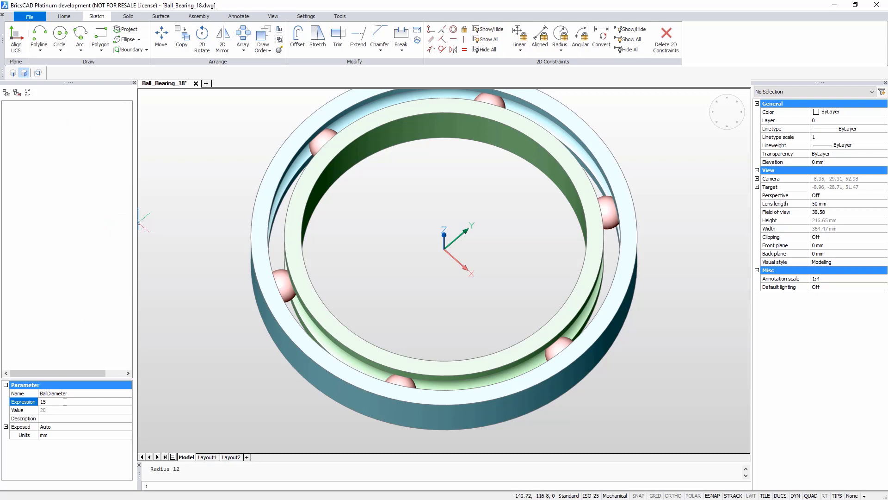
pyautogui.write('20')
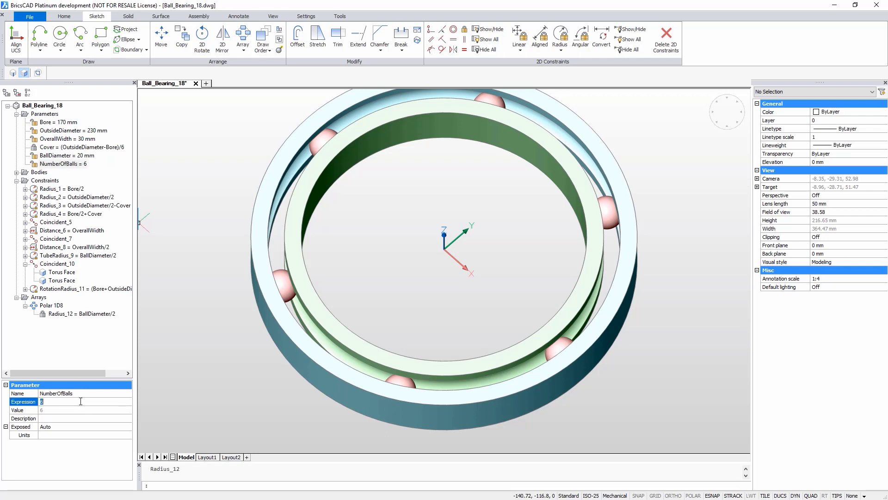
pyautogui.write('7')
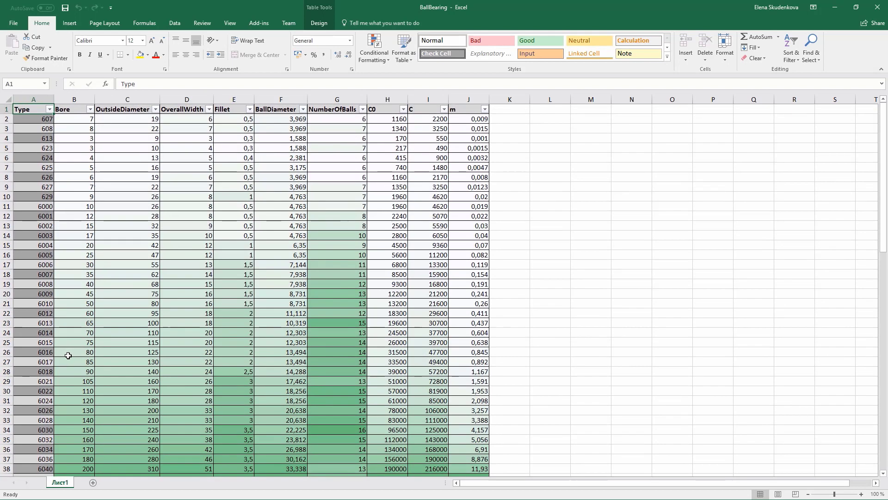
# Step: Check the Bore column filter, then save the BallBearing sheet as CSV UTF-8 (comma delimited)
pyautogui.click(90, 110)
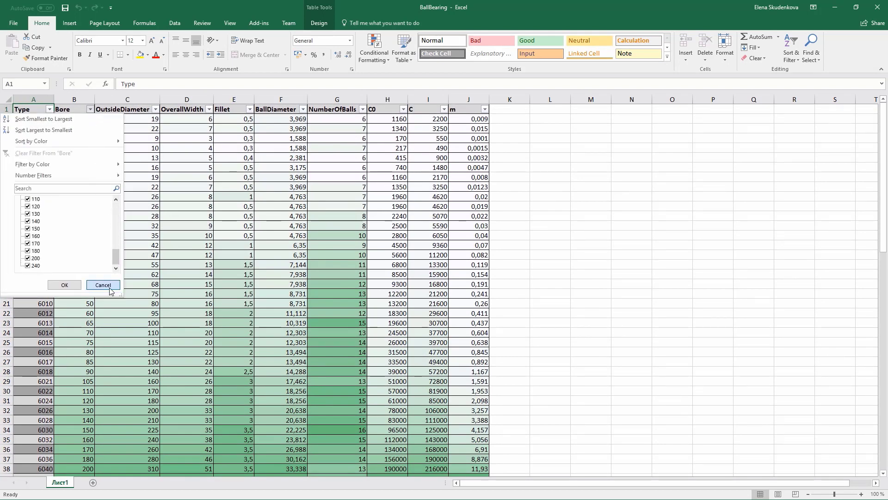
pyautogui.click(155, 109)
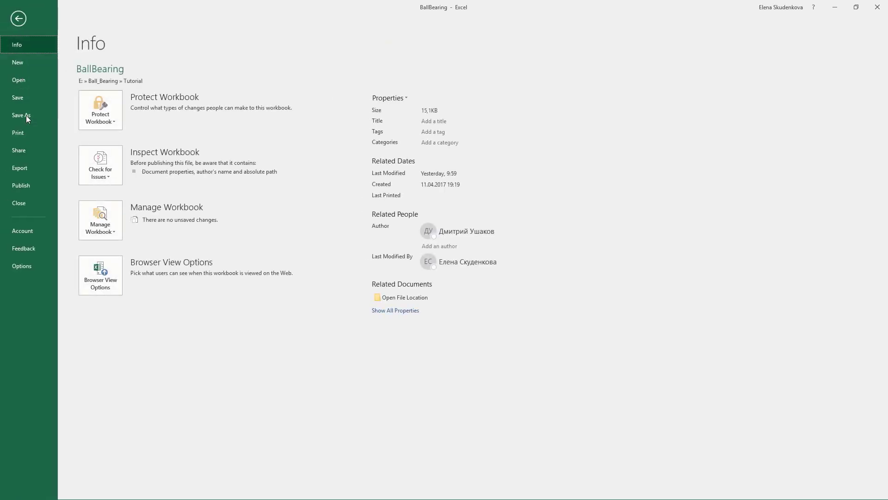
pyautogui.click(22, 116)
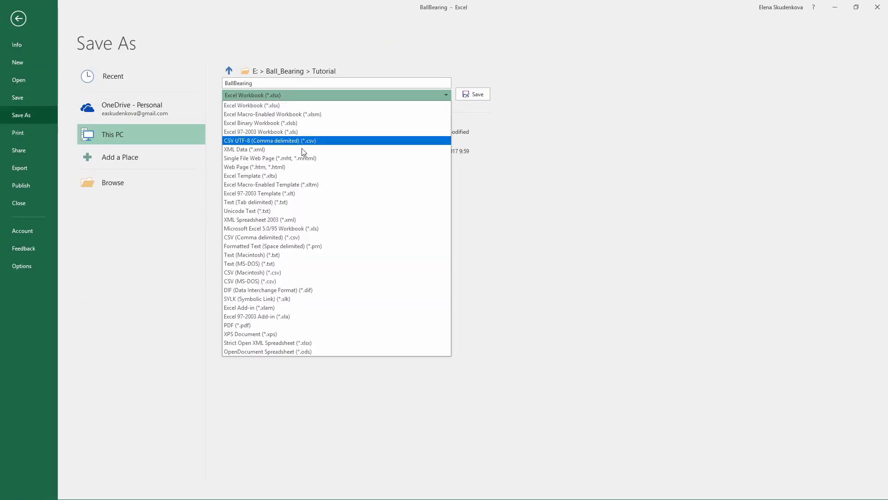
pyautogui.click(271, 140)
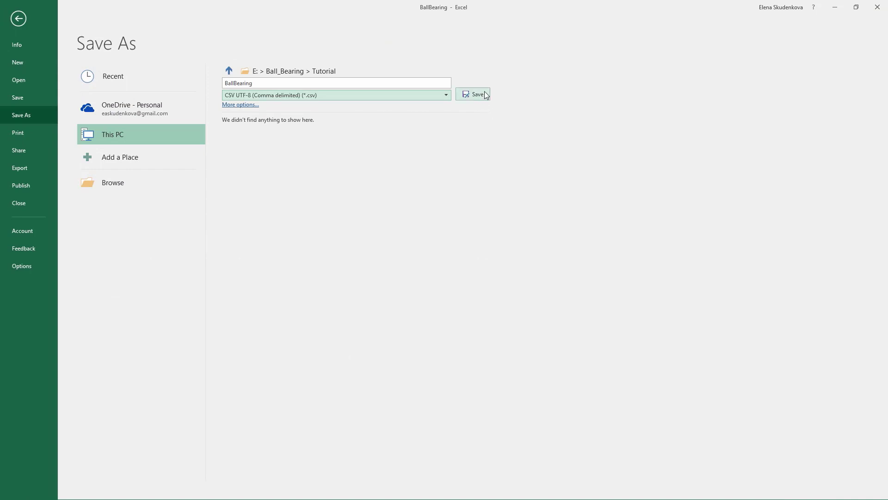
pyautogui.click(477, 94)
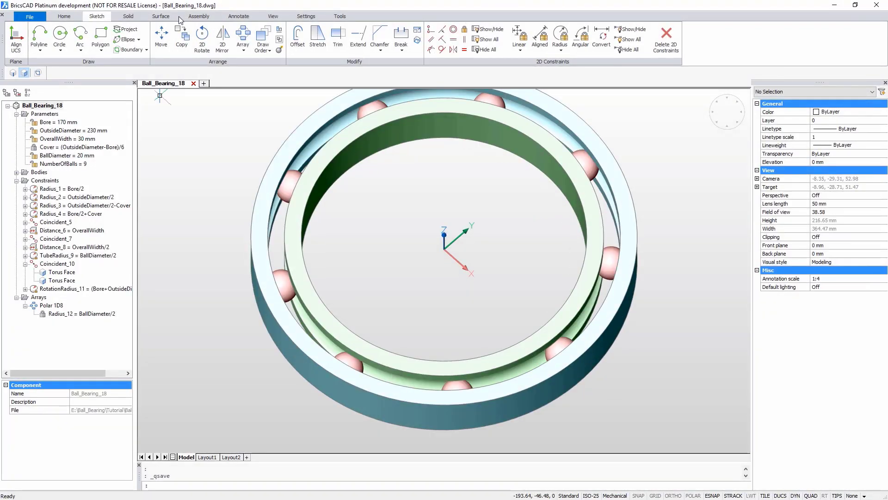
# Step: Save the bearing, load the CSV as a design table and pick bearing types from the Type_1 list
pyautogui.click(198, 16)
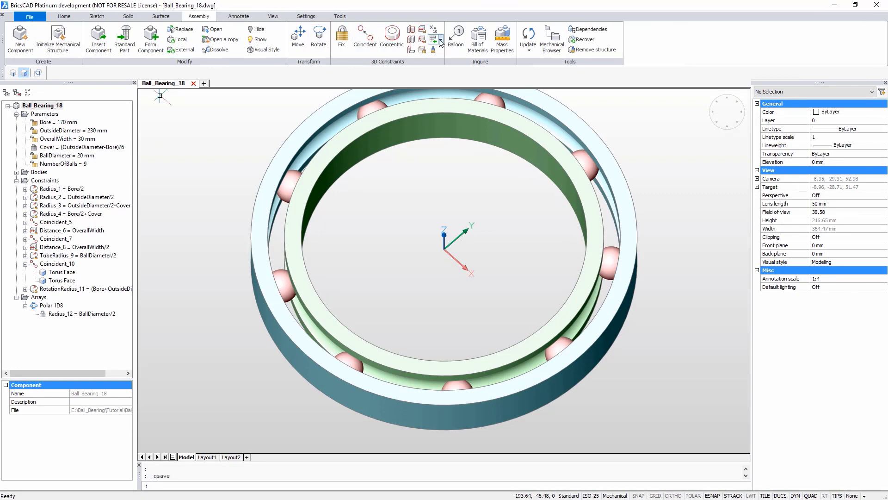
pyautogui.click(433, 39)
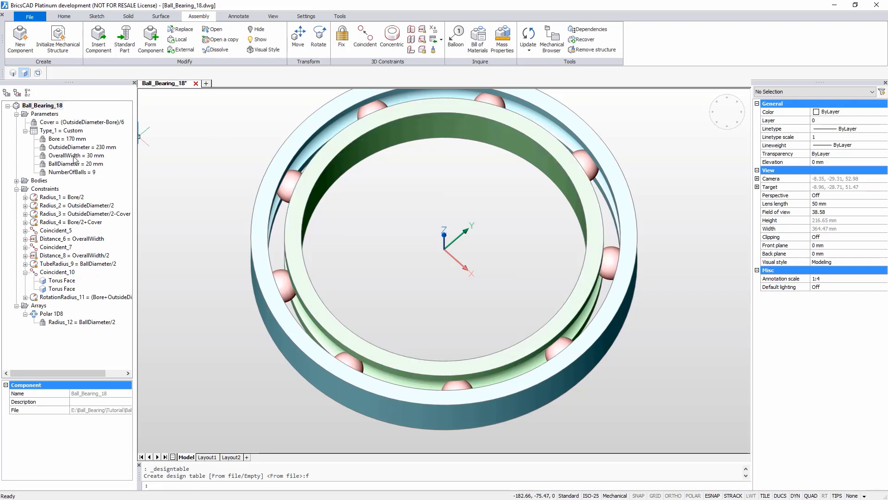
pyautogui.click(61, 131)
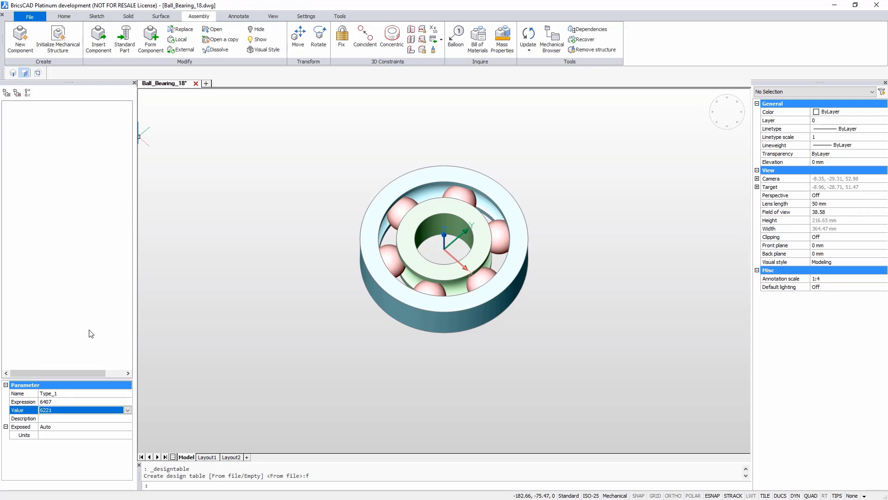
pyautogui.click(129, 410)
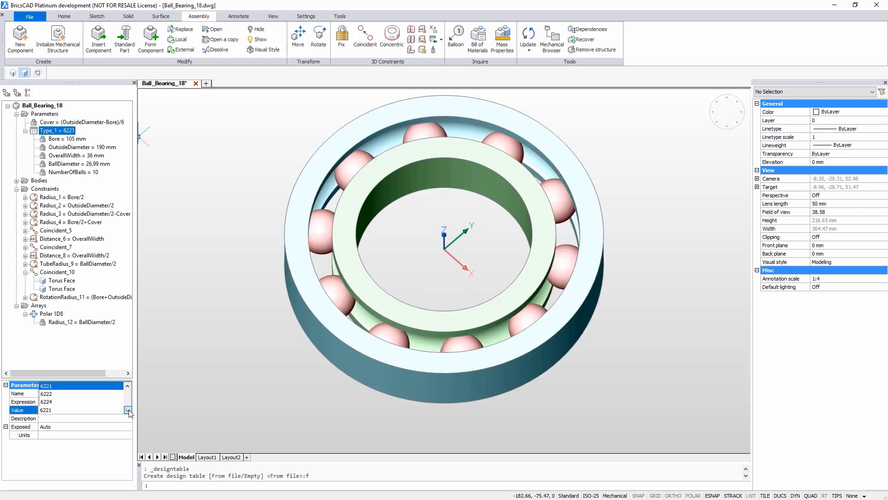
pyautogui.click(127, 410)
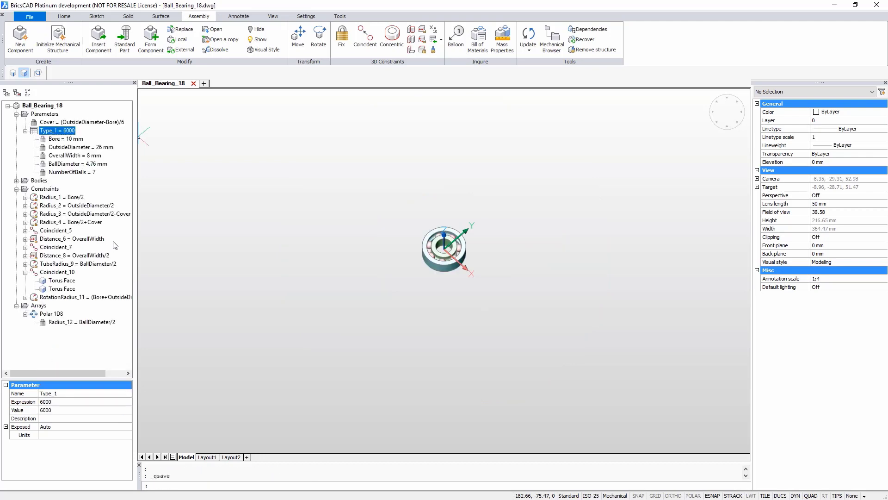
# Step: Open Bearing_support_110, insert the Ball_Bearing_18 component and constrain it concentric to the opening
pyautogui.click(29, 16)
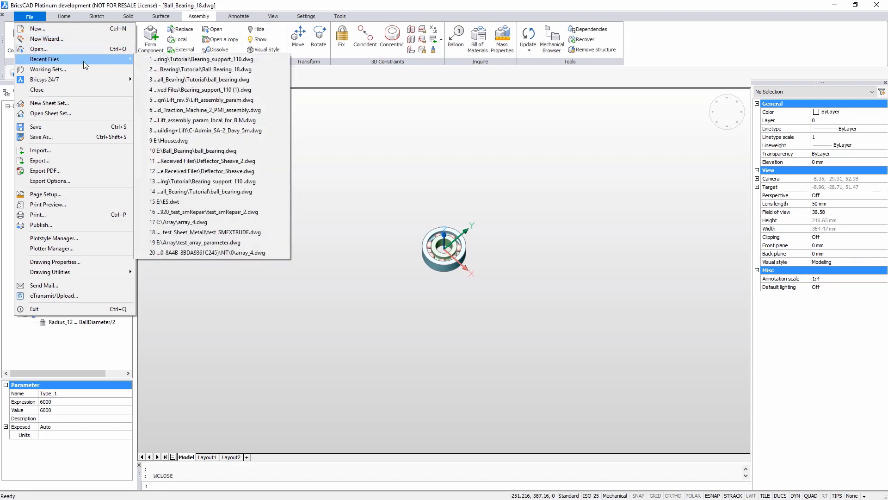
pyautogui.click(202, 60)
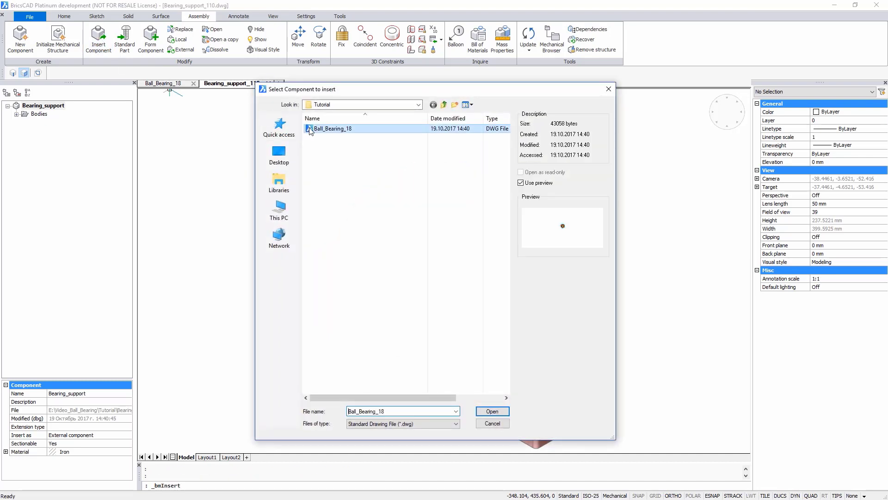
pyautogui.click(490, 411)
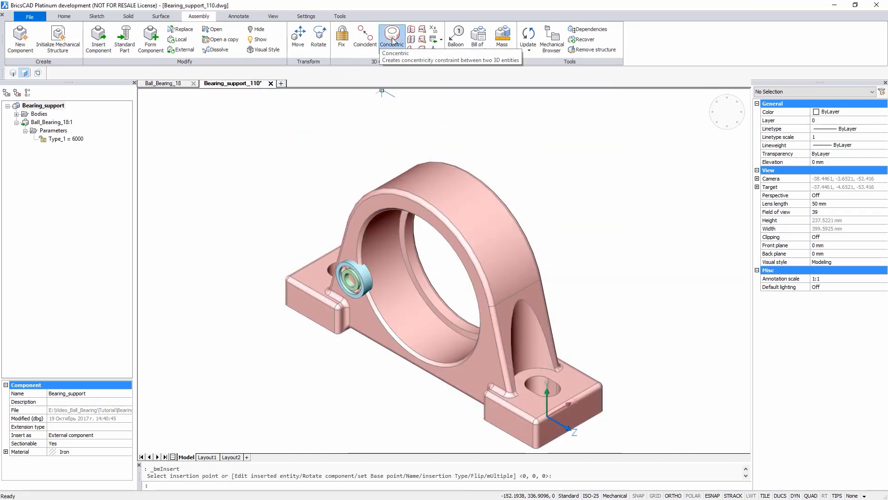
pyautogui.click(391, 35)
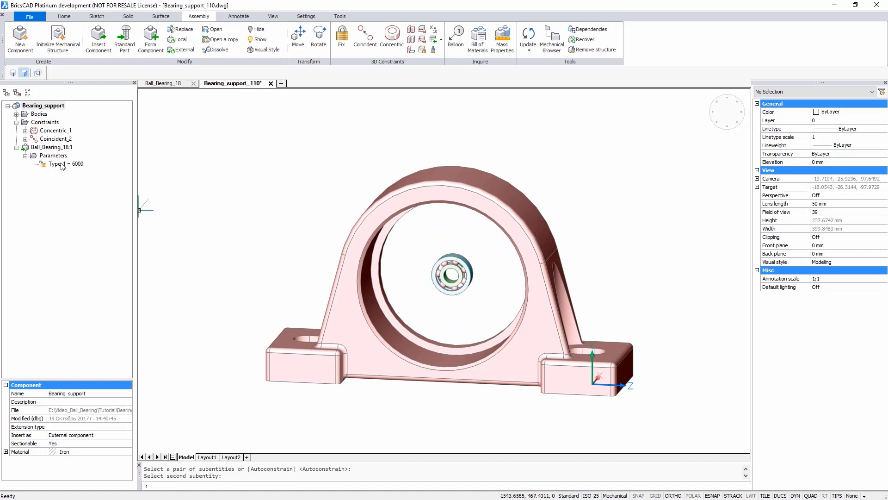
# Step: Expose Bore and OutsideDiameter in Ball_Bearing_18, then return to the support assembly
pyautogui.click(162, 83)
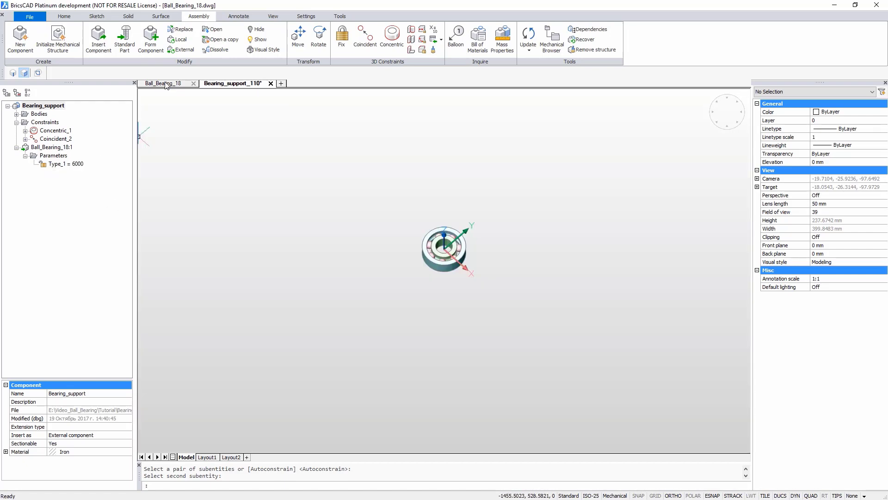
pyautogui.click(165, 83)
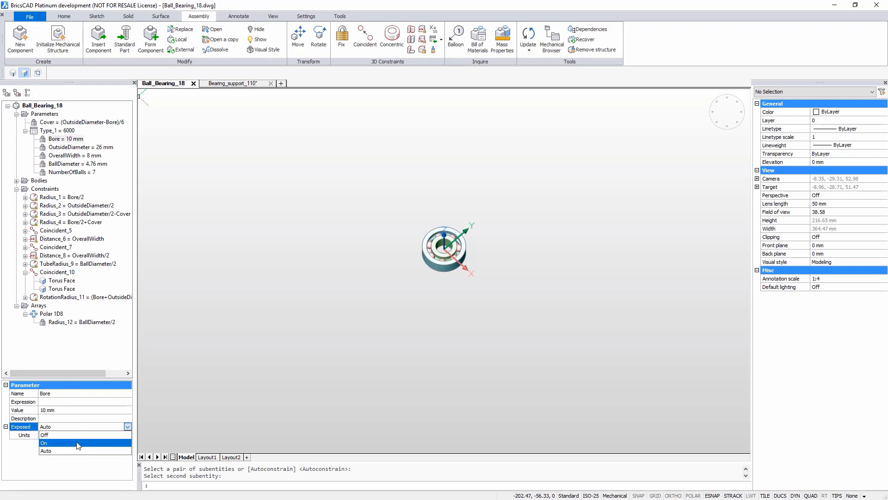
pyautogui.click(81, 147)
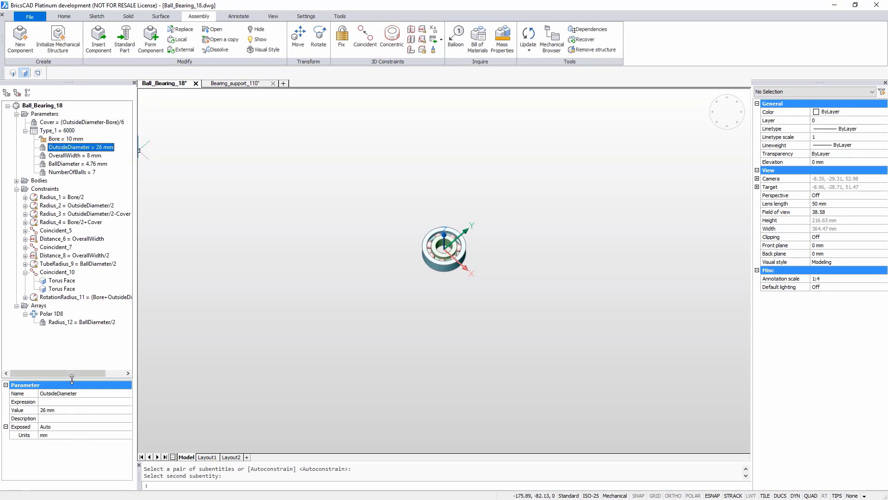
pyautogui.click(86, 425)
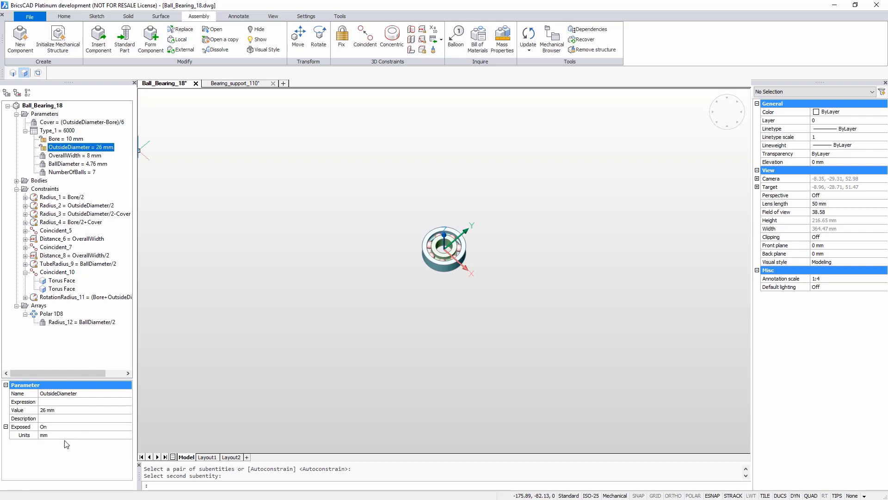
pyautogui.moveTo(56, 158)
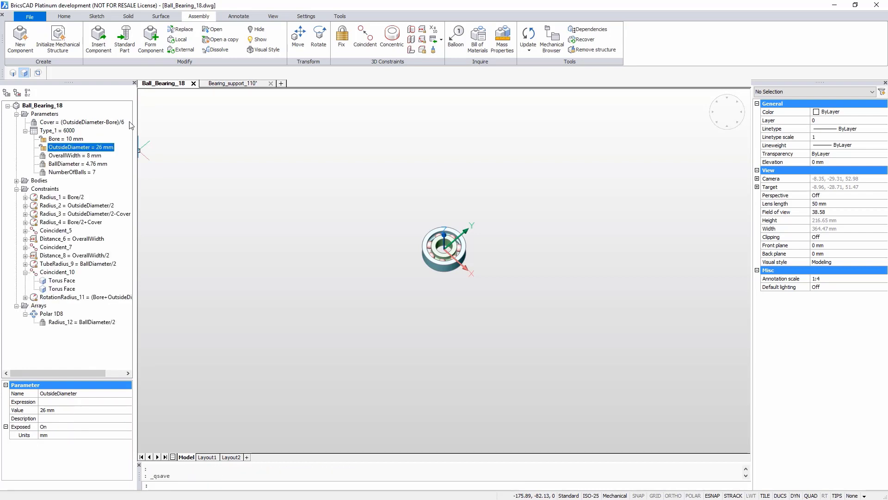
pyautogui.click(234, 83)
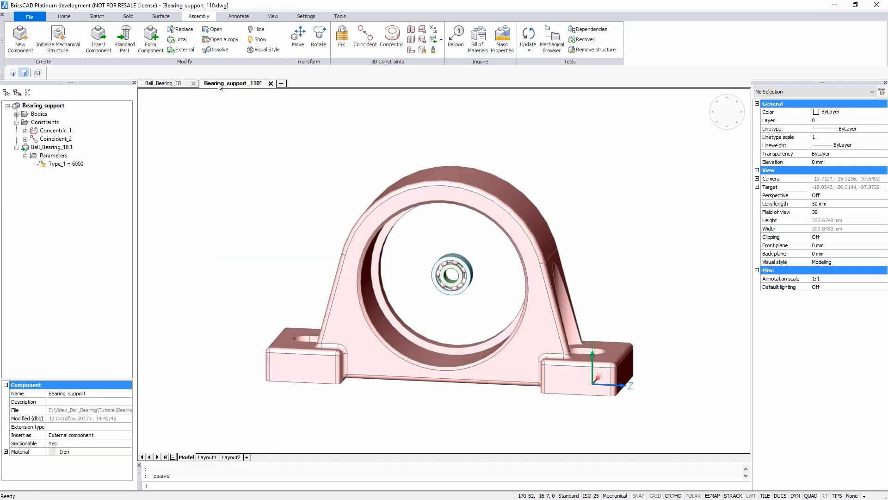
# Step: Update the inserted bearing and set its OutsideDiameter to 110 mm
pyautogui.rightClick(50, 147)
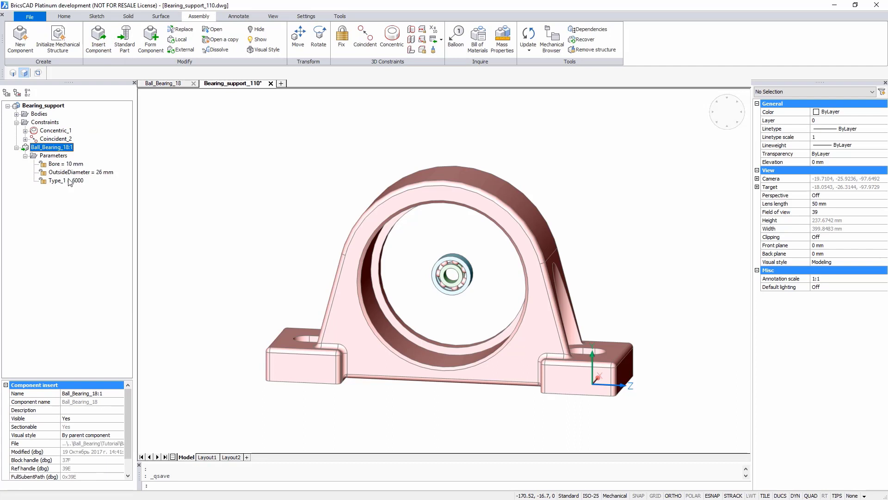
pyautogui.click(64, 164)
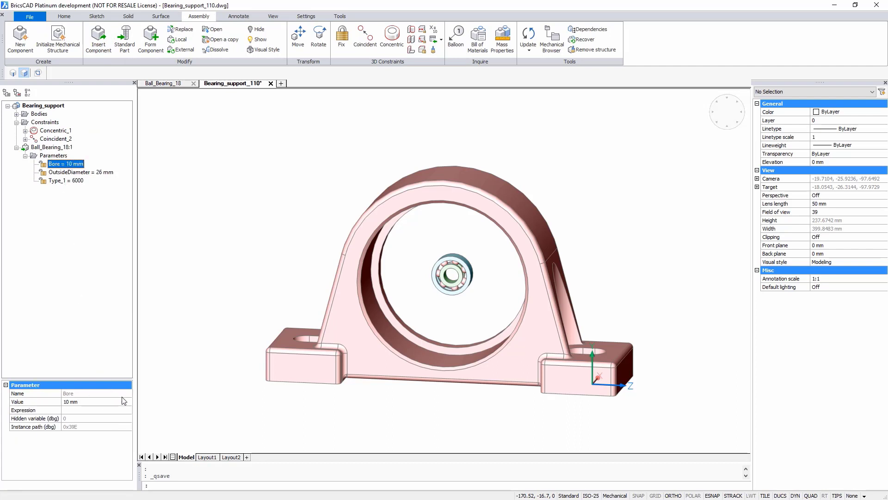
pyautogui.click(127, 401)
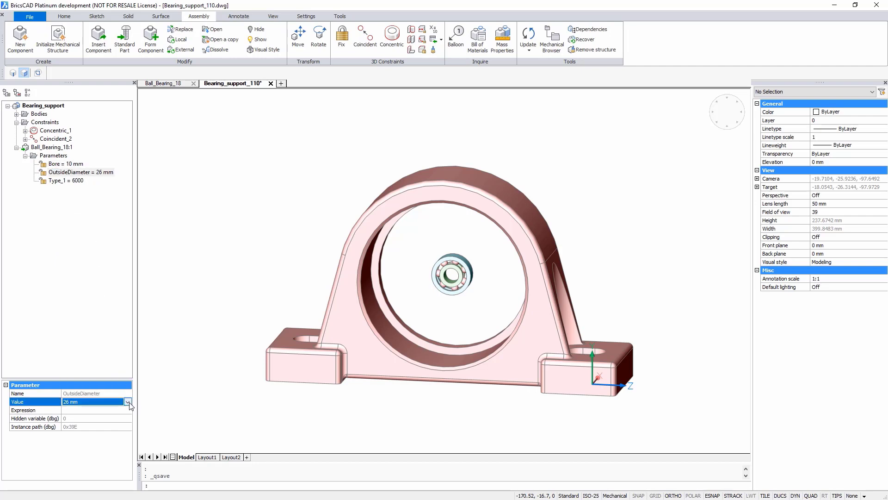
pyautogui.click(129, 402)
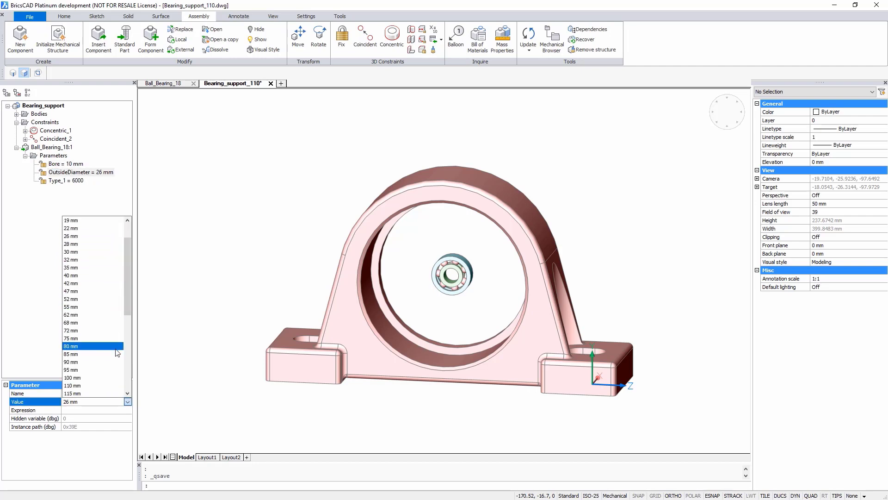
pyautogui.click(72, 385)
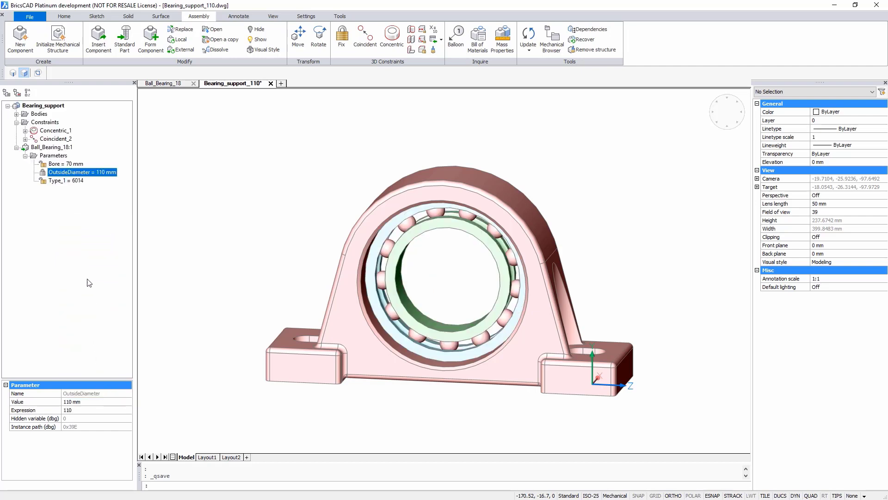
# Step: Set the inserted bearing's Bore to 50 mm, giving type 6310
pyautogui.click(64, 164)
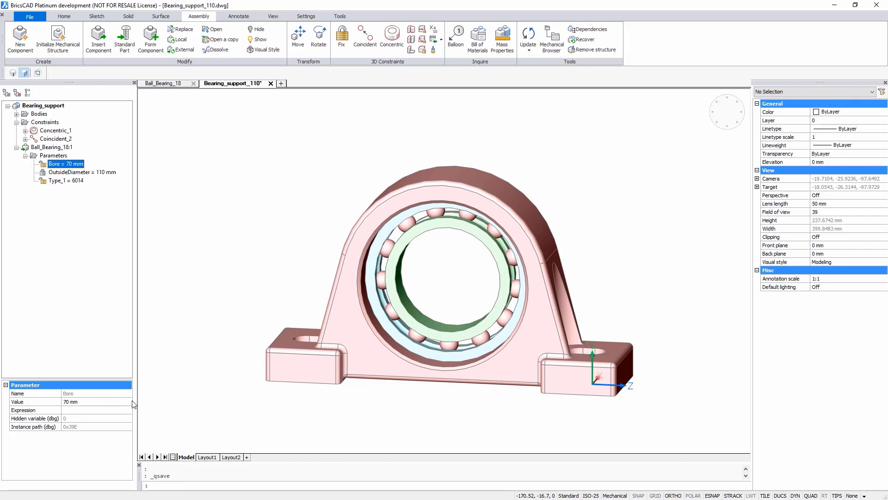
pyautogui.click(127, 401)
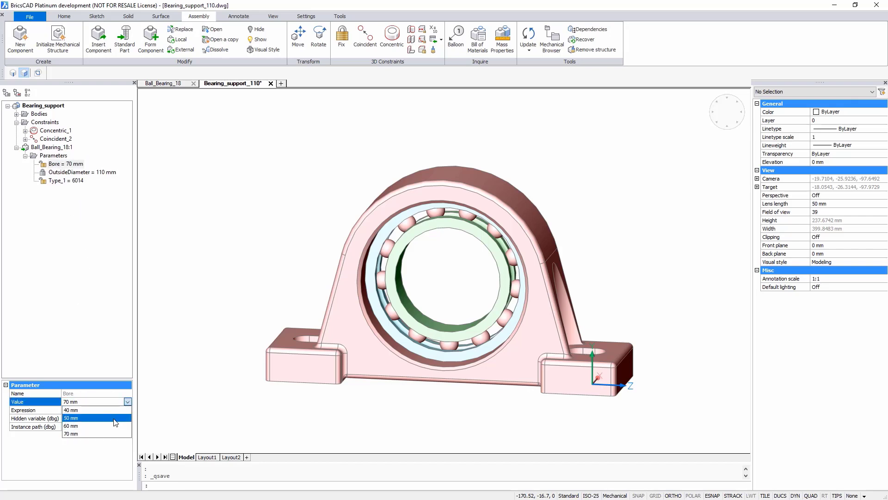
pyautogui.click(71, 417)
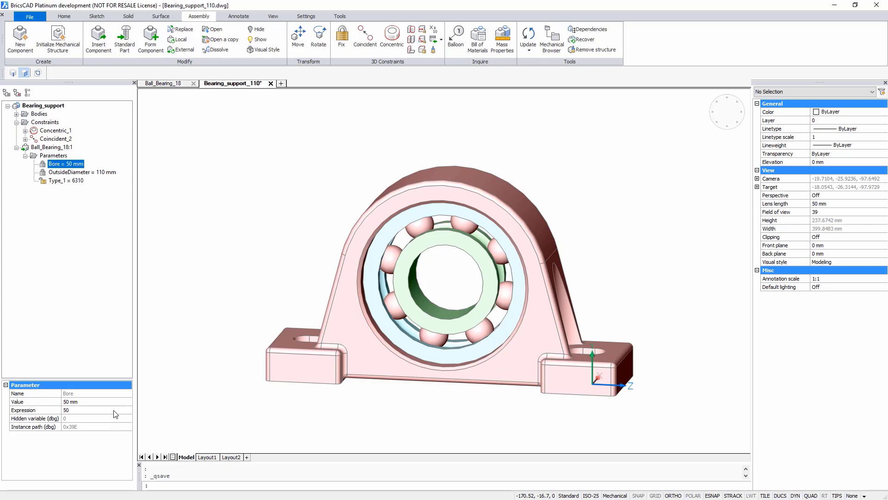